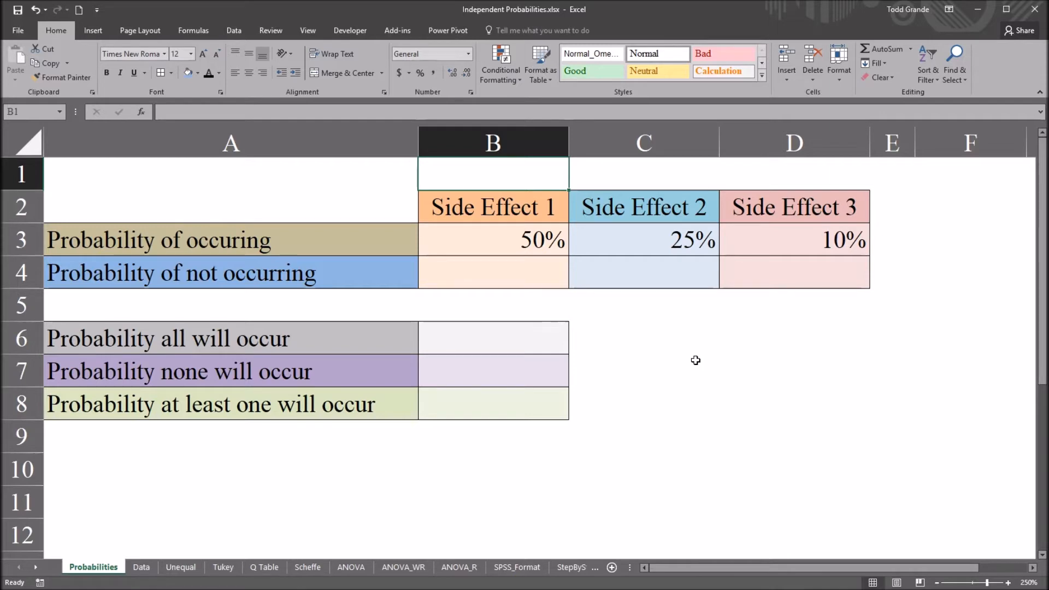
{"action": "mouse_move", "coordinate": [361, 246]}
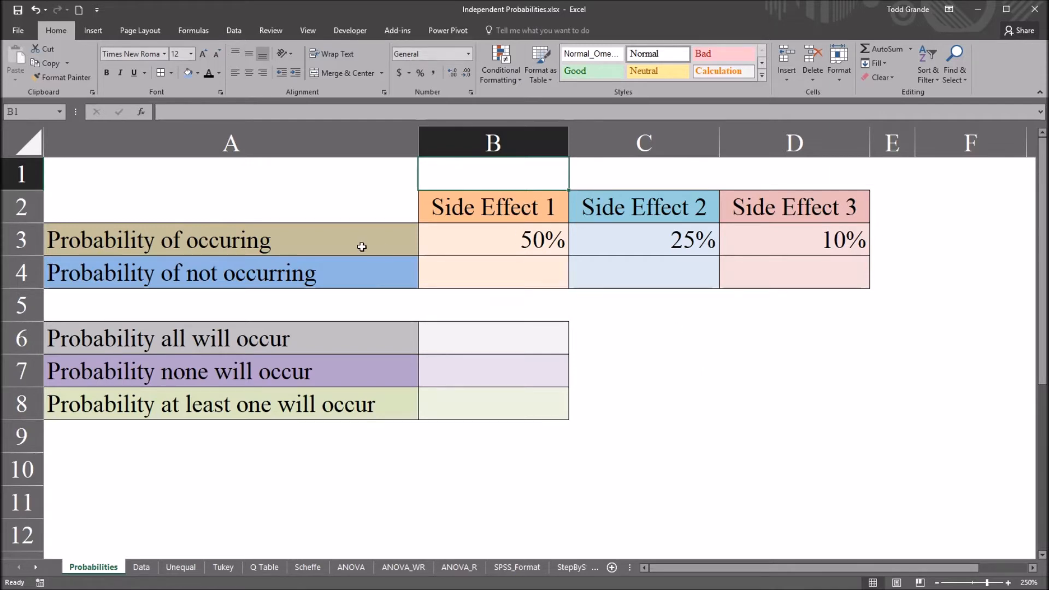
{"action": "mouse_move", "coordinate": [489, 208]}
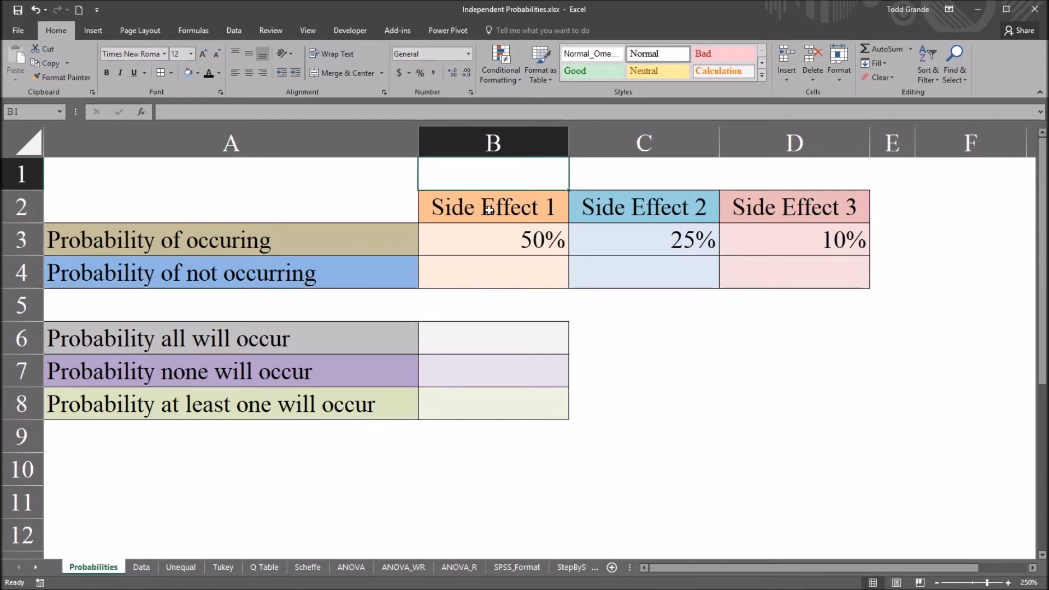
Review the occurring probabilities: 50% for Side Effect 1, 25% for Side Effect 2, 10% for Side Effect 3.
{"action": "left_click", "coordinate": [794, 206]}
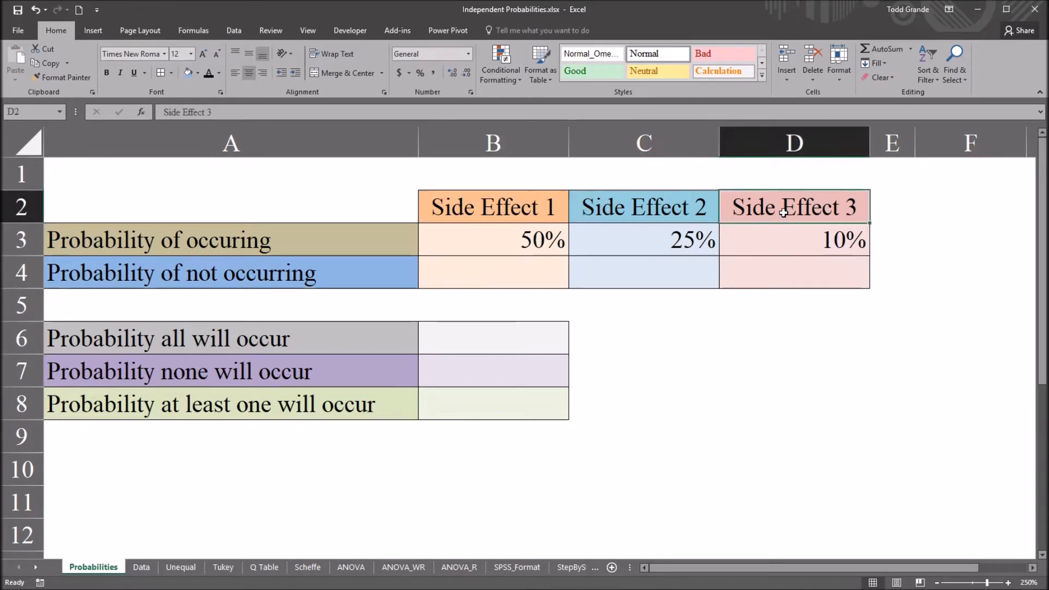
{"action": "mouse_move", "coordinate": [713, 214]}
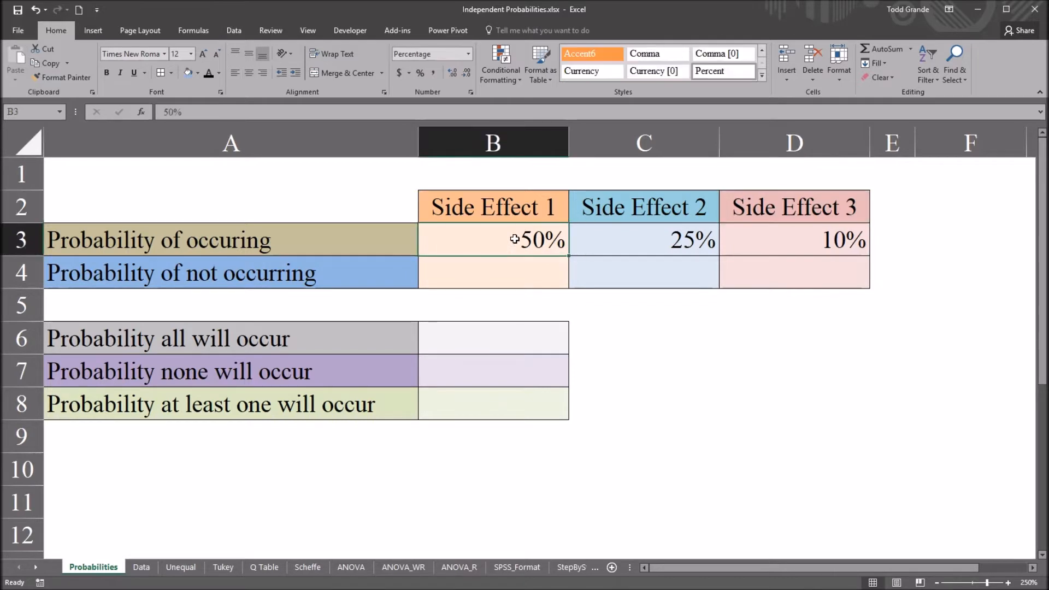
{"action": "left_click", "coordinate": [493, 174]}
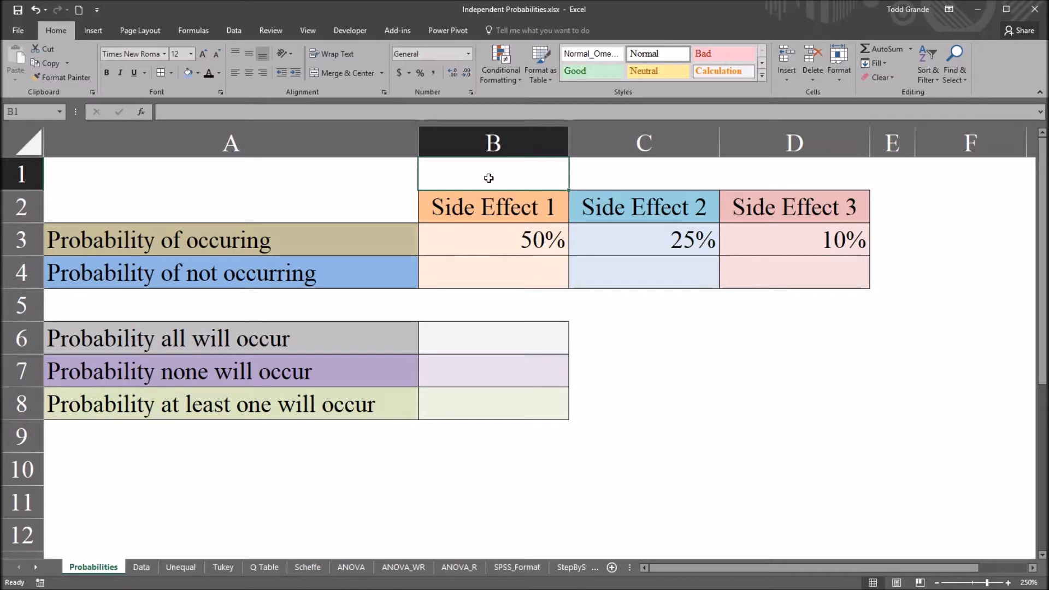
{"action": "mouse_move", "coordinate": [513, 213]}
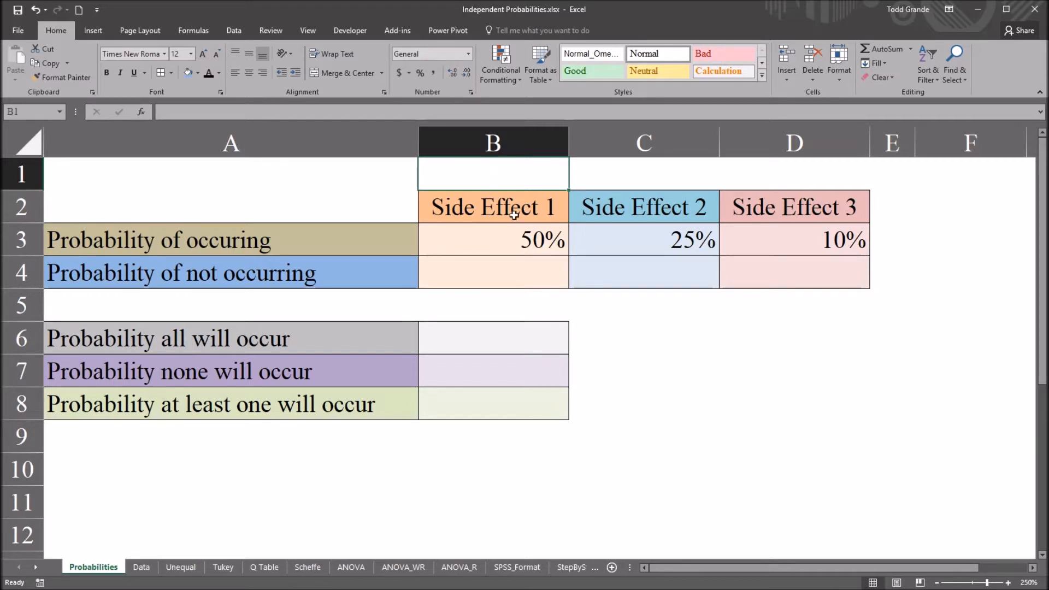
{"action": "left_click", "coordinate": [492, 240]}
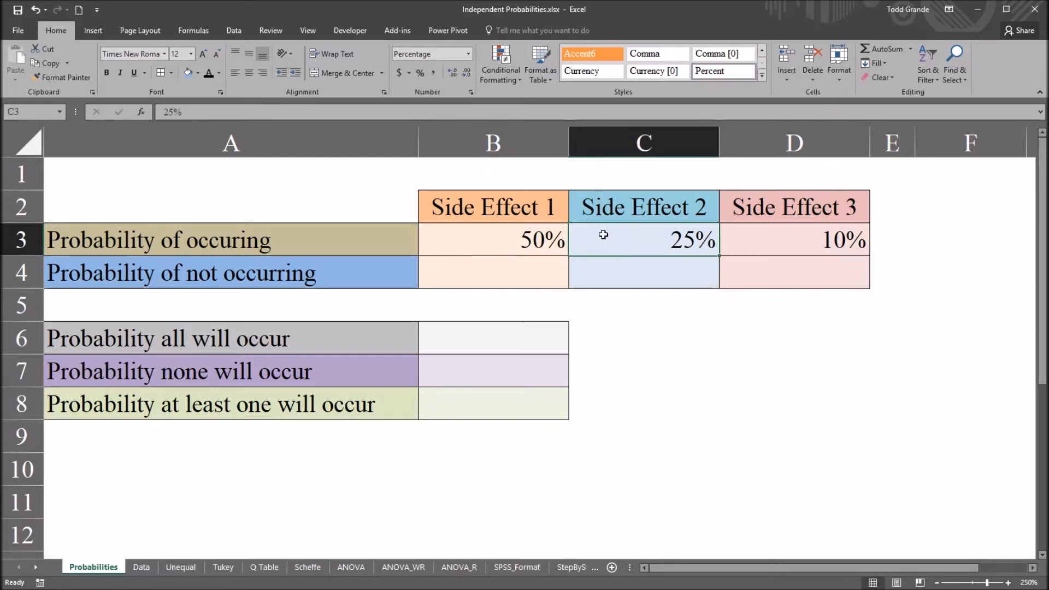
{"action": "mouse_move", "coordinate": [758, 238]}
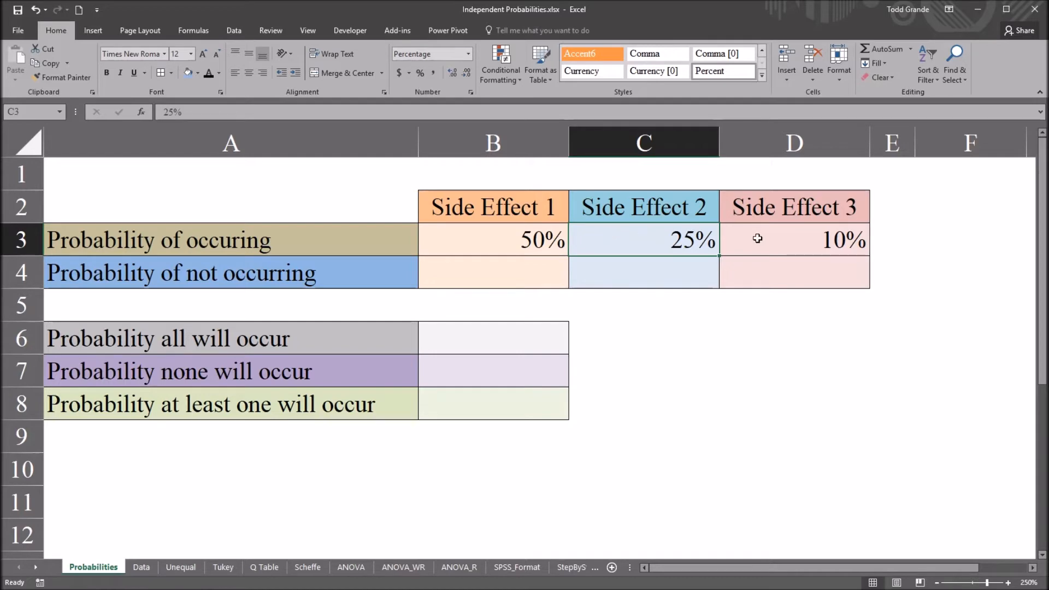
{"action": "left_click", "coordinate": [794, 239]}
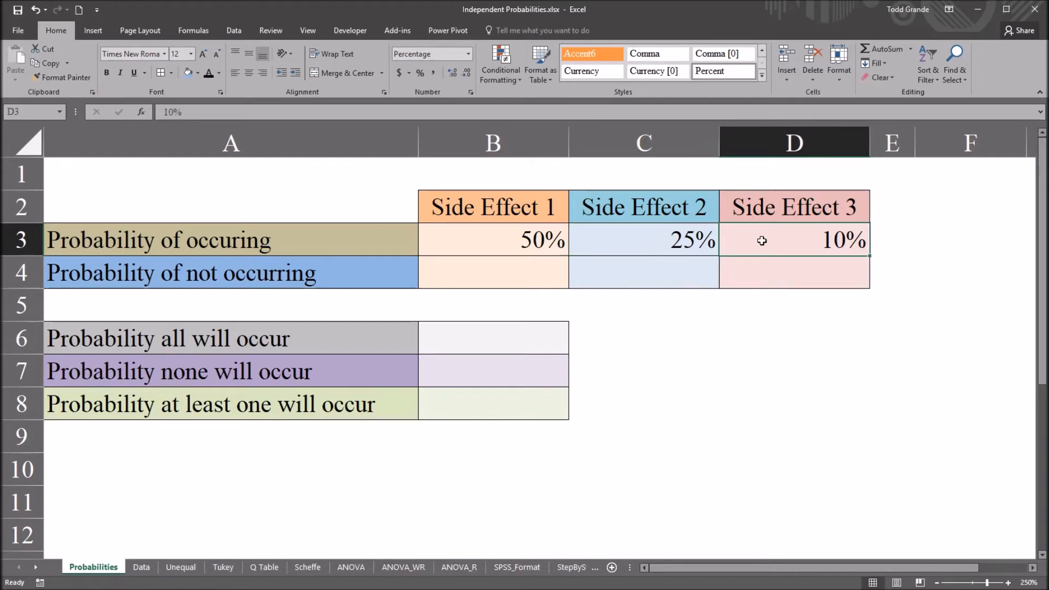
{"action": "left_click", "coordinate": [492, 239]}
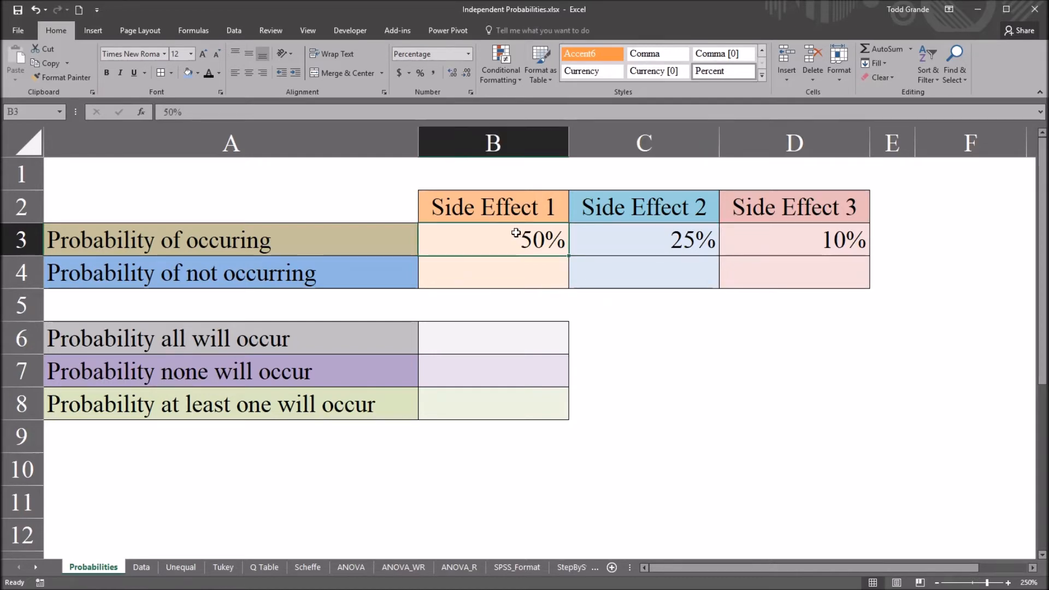
{"action": "mouse_move", "coordinate": [504, 229]}
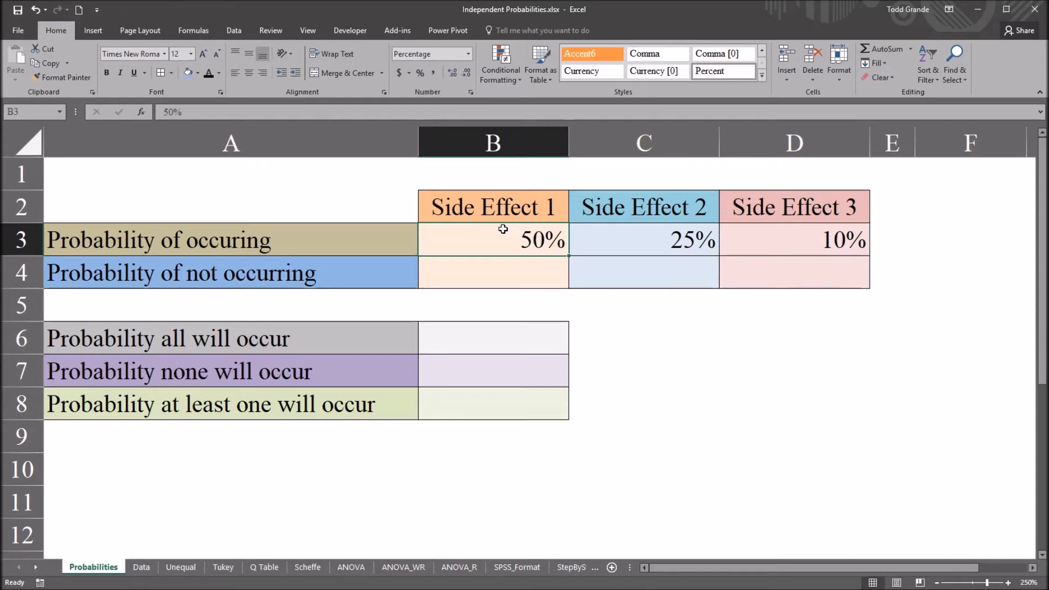
{"action": "mouse_move", "coordinate": [589, 216]}
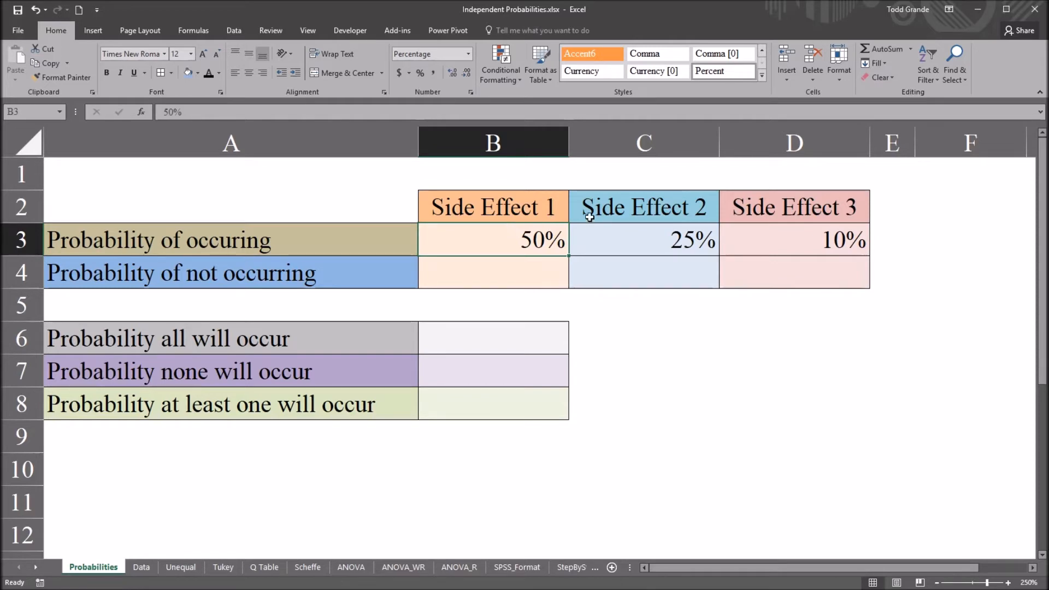
Walk through the Side Effect 1, 2 and 3 headings and their occurring percentages.
{"action": "left_click", "coordinate": [493, 207]}
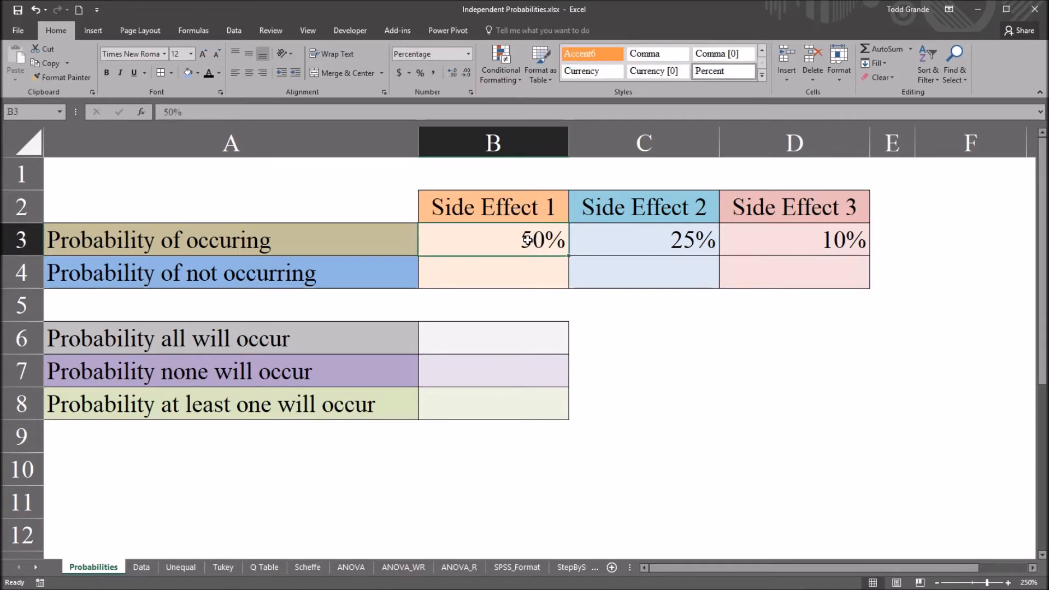
{"action": "left_click", "coordinate": [643, 206]}
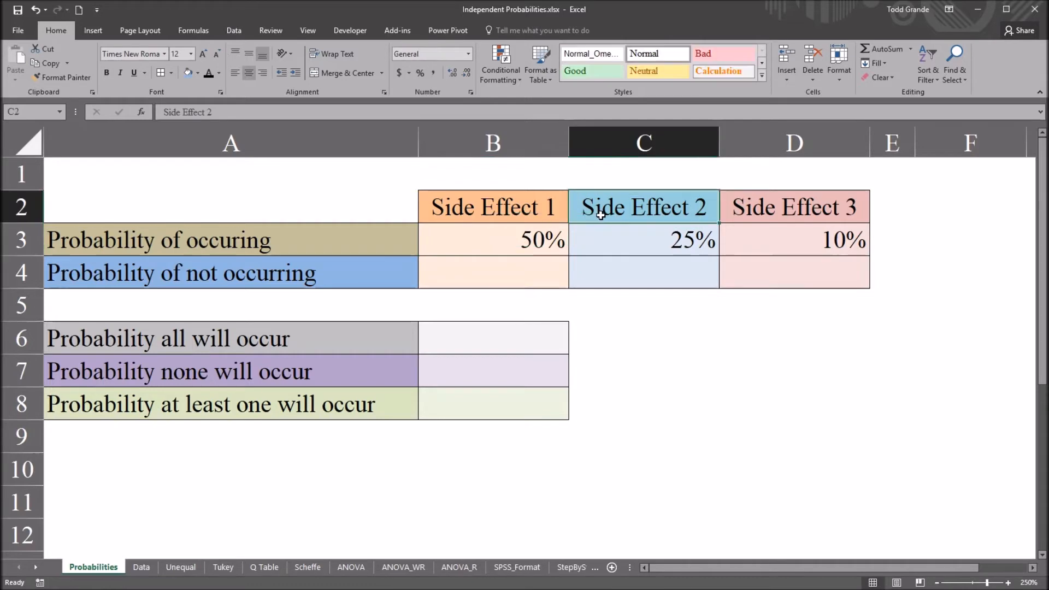
{"action": "left_click", "coordinate": [794, 206]}
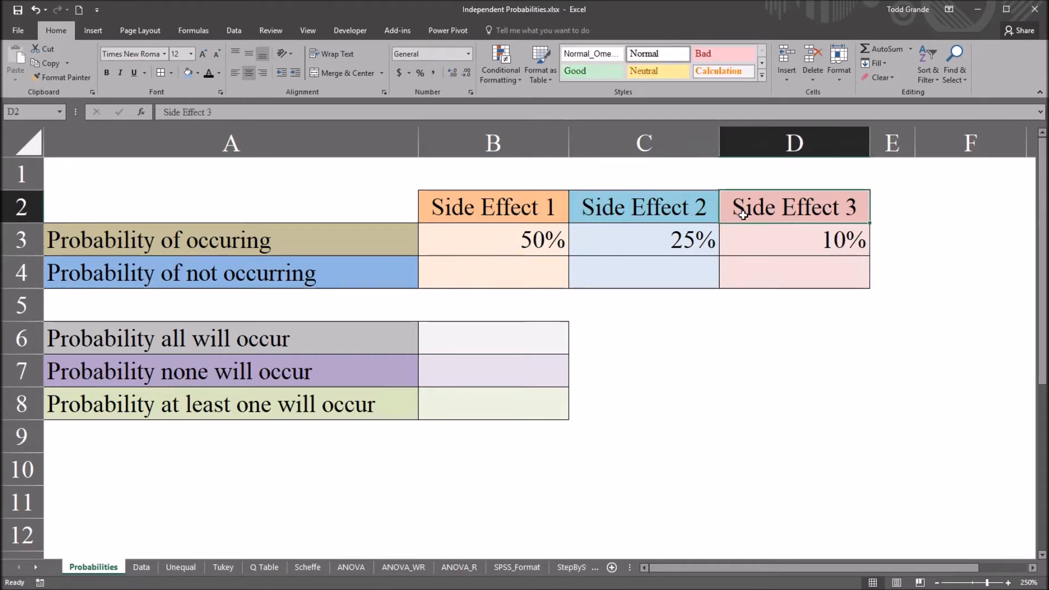
{"action": "left_click", "coordinate": [492, 206]}
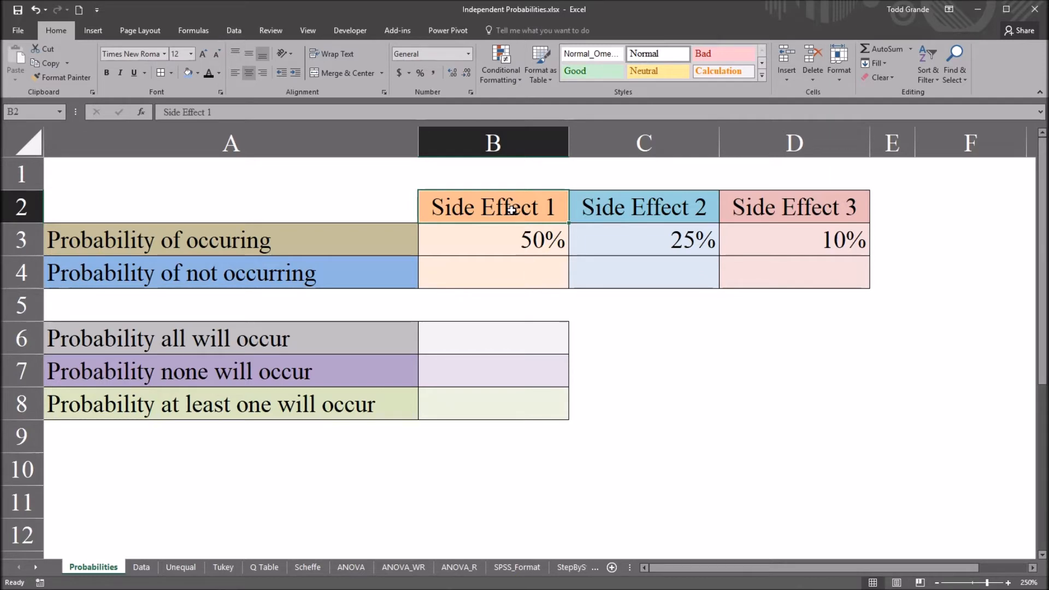
{"action": "left_click", "coordinate": [641, 206]}
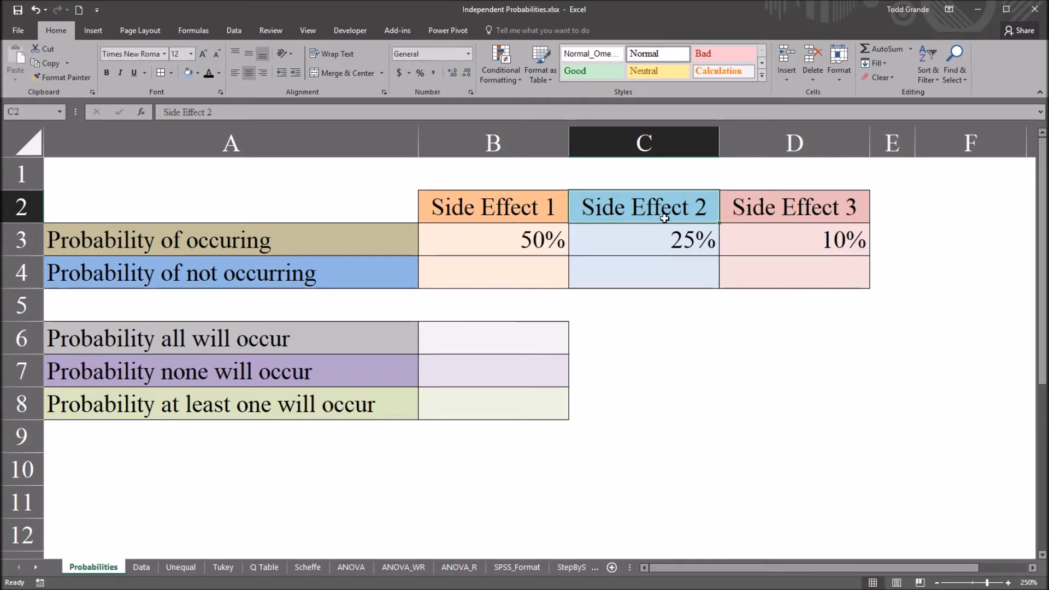
{"action": "left_click", "coordinate": [493, 206]}
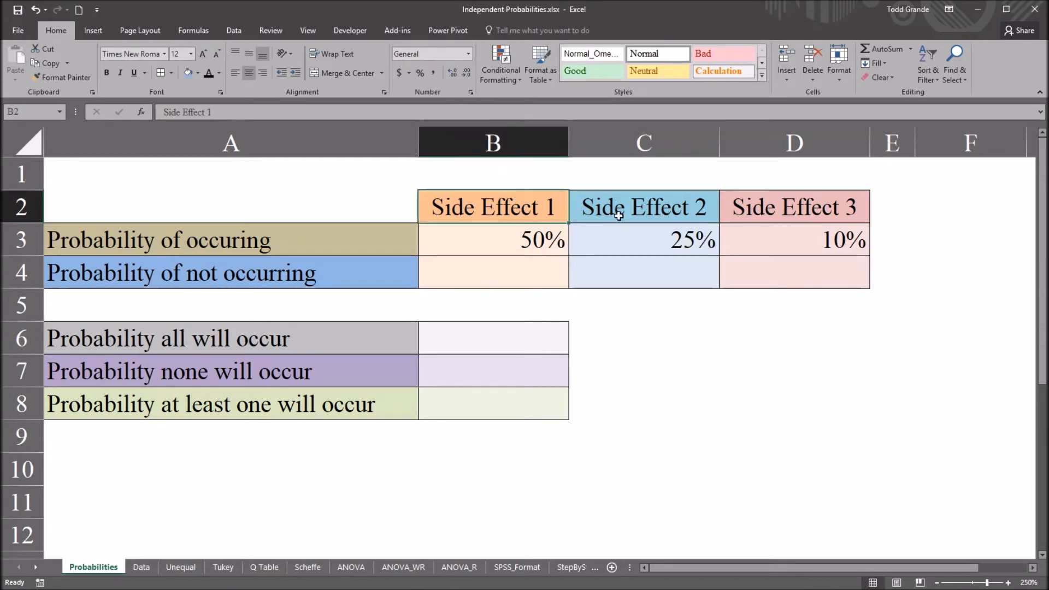
{"action": "left_click", "coordinate": [643, 206]}
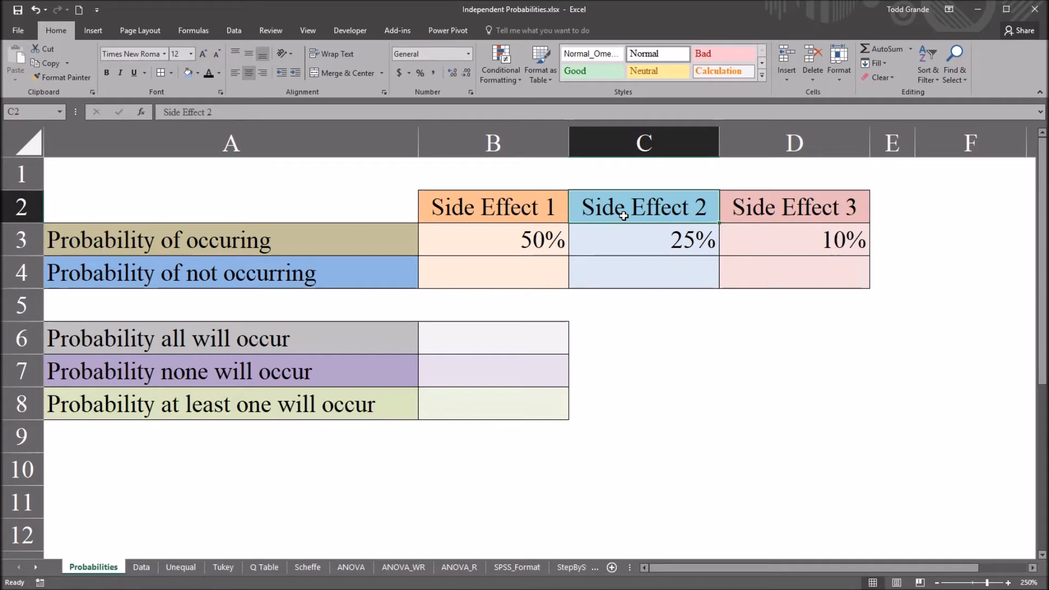
{"action": "mouse_move", "coordinate": [516, 238]}
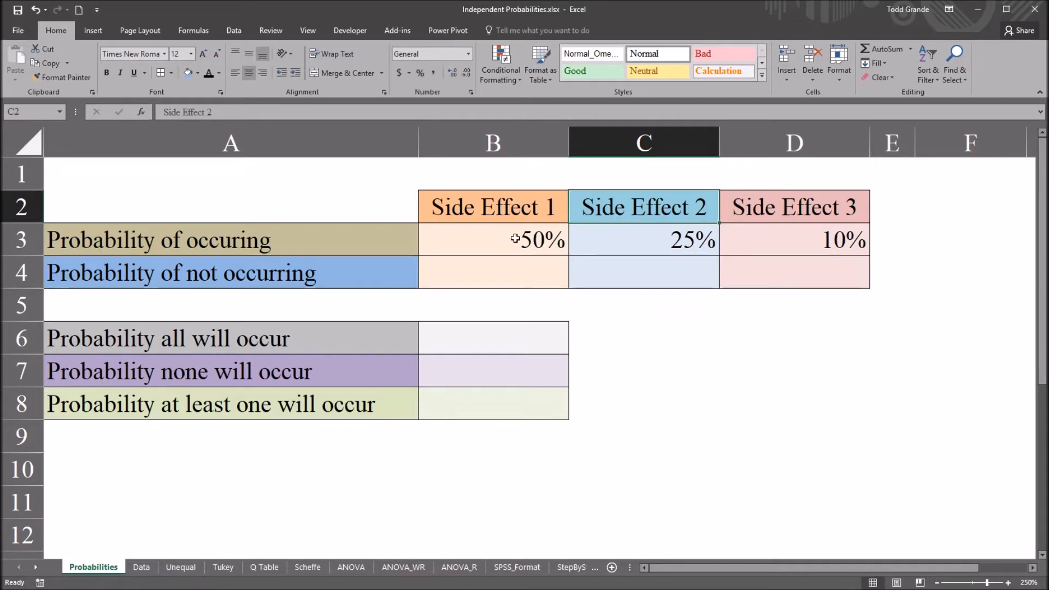
{"action": "left_click", "coordinate": [492, 240]}
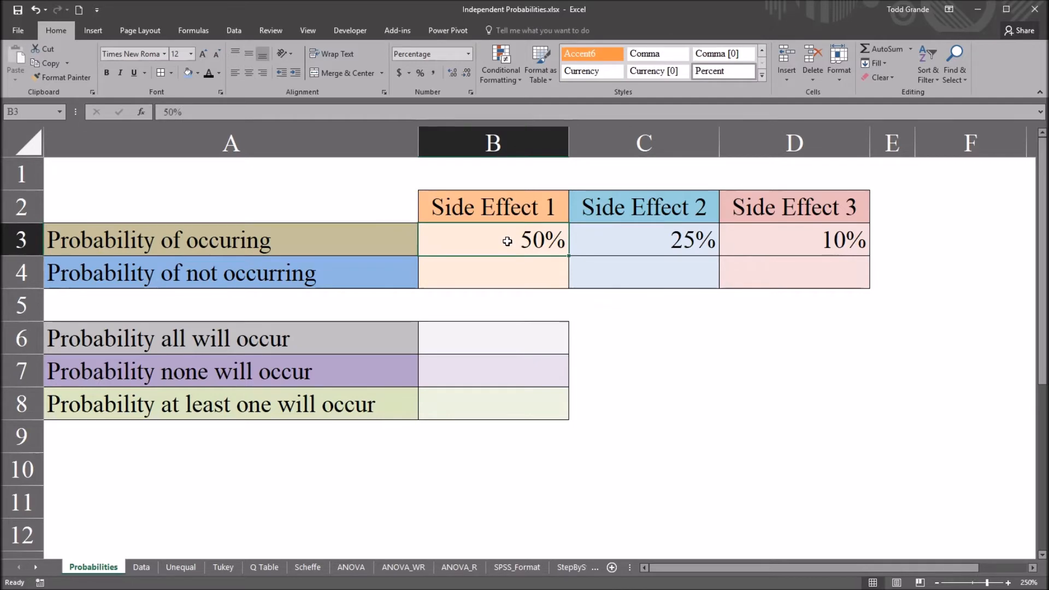
{"action": "mouse_move", "coordinate": [651, 236]}
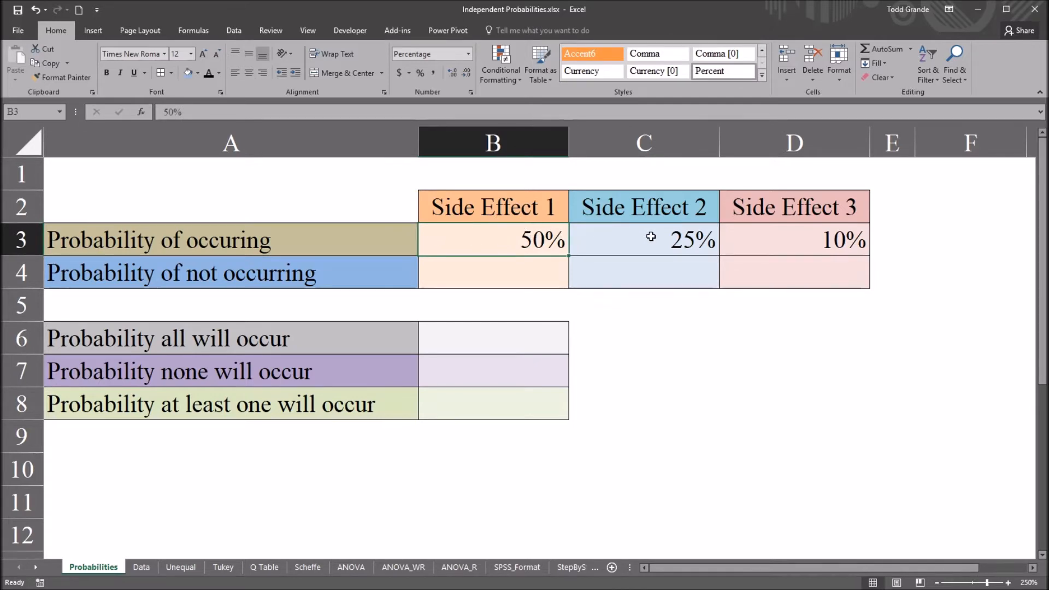
{"action": "left_click", "coordinate": [230, 239]}
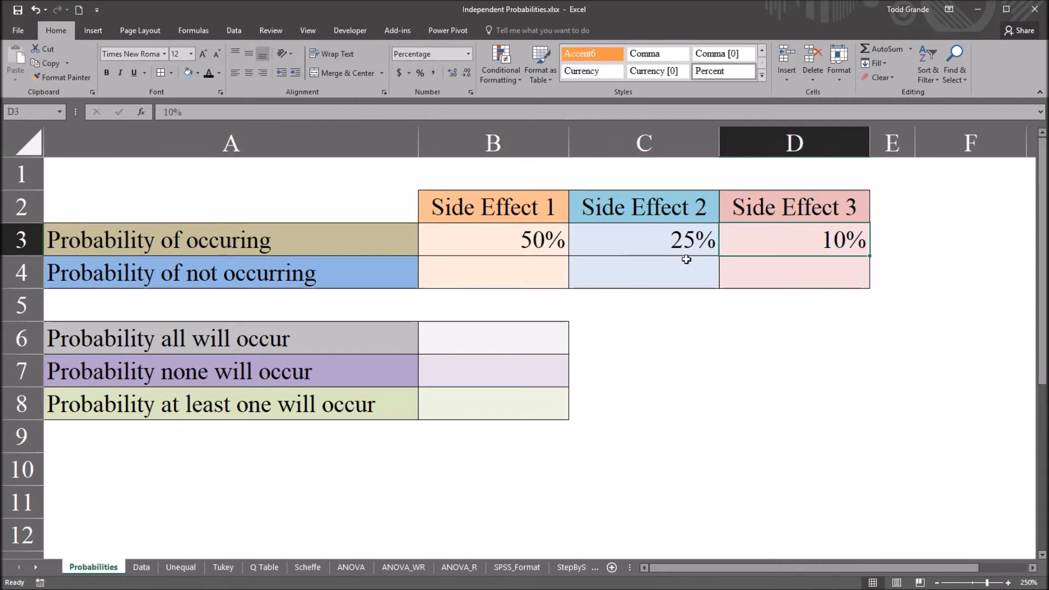
{"action": "mouse_move", "coordinate": [468, 236]}
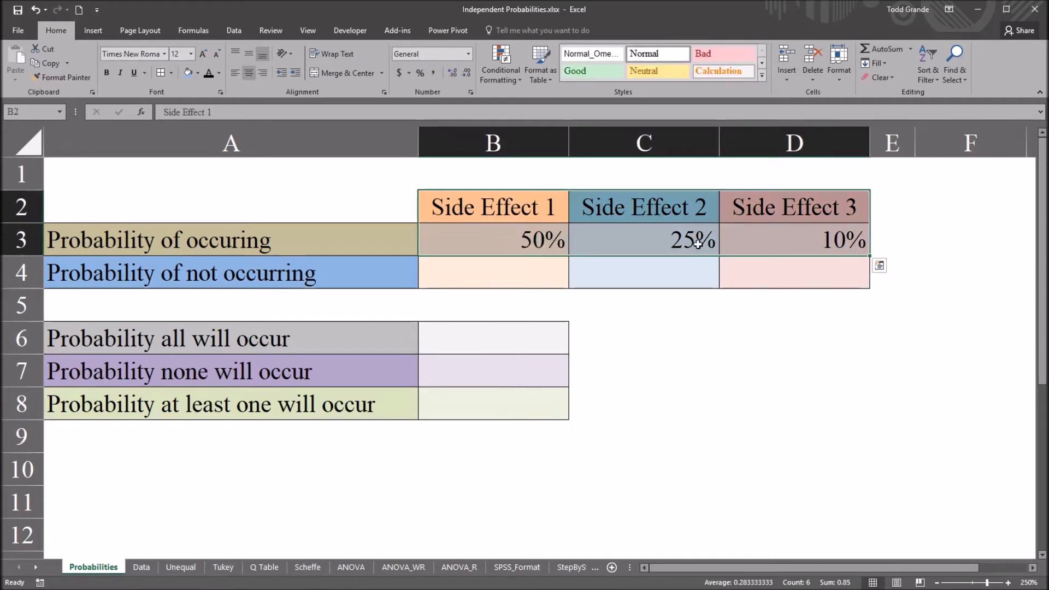
Enter =1-B3 in B4 to get Side Effect 1's not-occurring probability of 50%.
{"action": "left_click", "coordinate": [493, 273]}
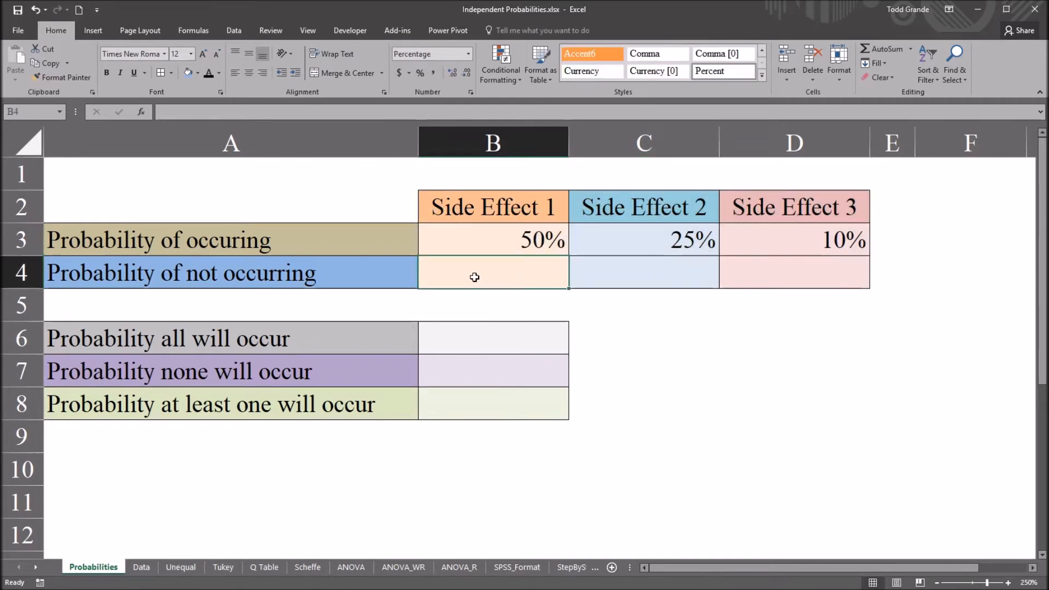
{"action": "mouse_move", "coordinate": [365, 284]}
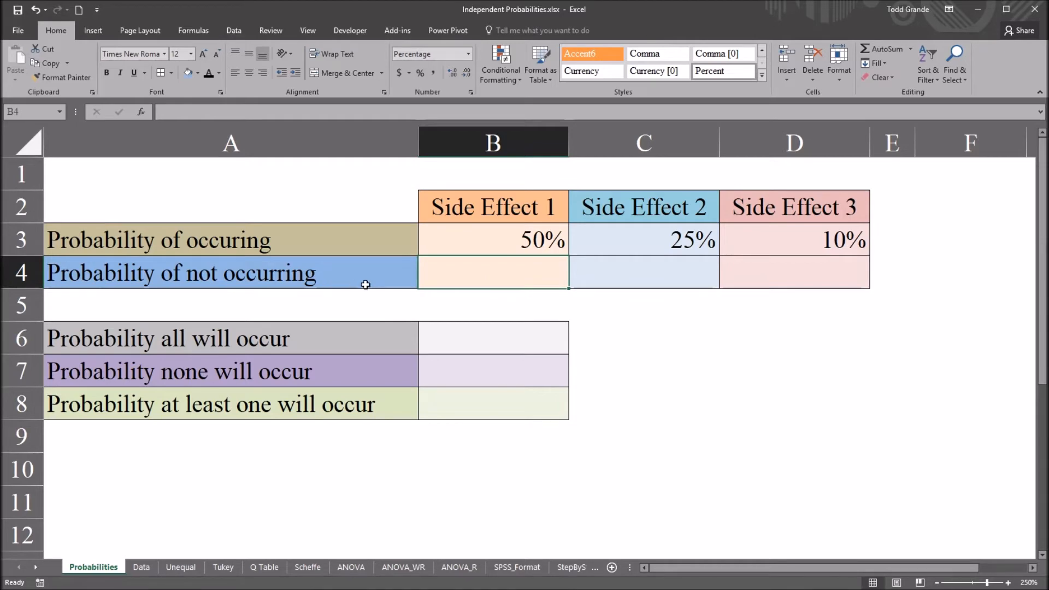
{"action": "left_click", "coordinate": [492, 240]}
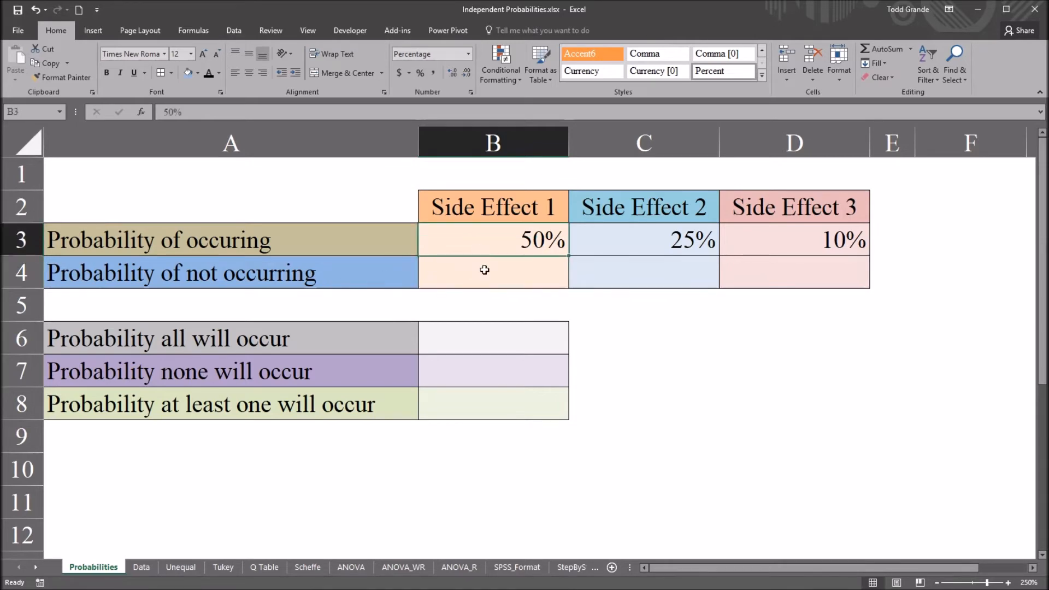
{"action": "left_click", "coordinate": [493, 273]}
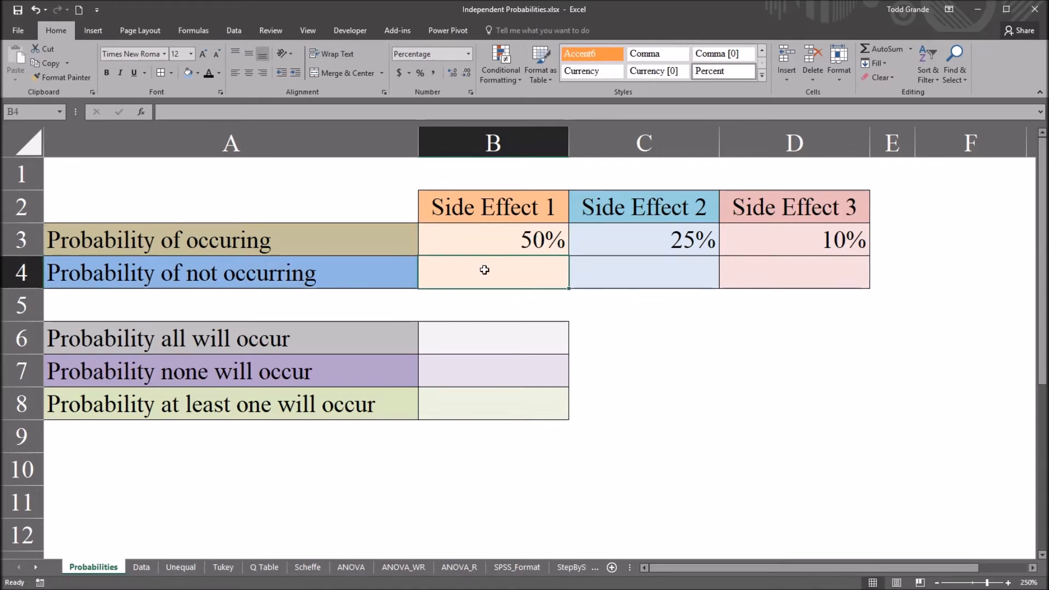
{"action": "type", "text": "="}
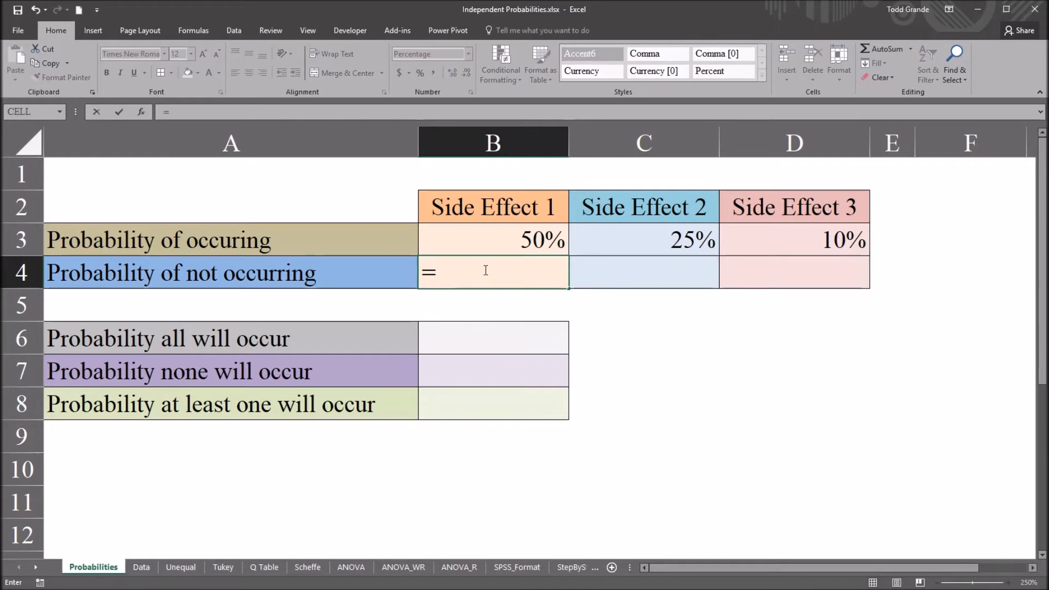
{"action": "type", "text": "1-"}
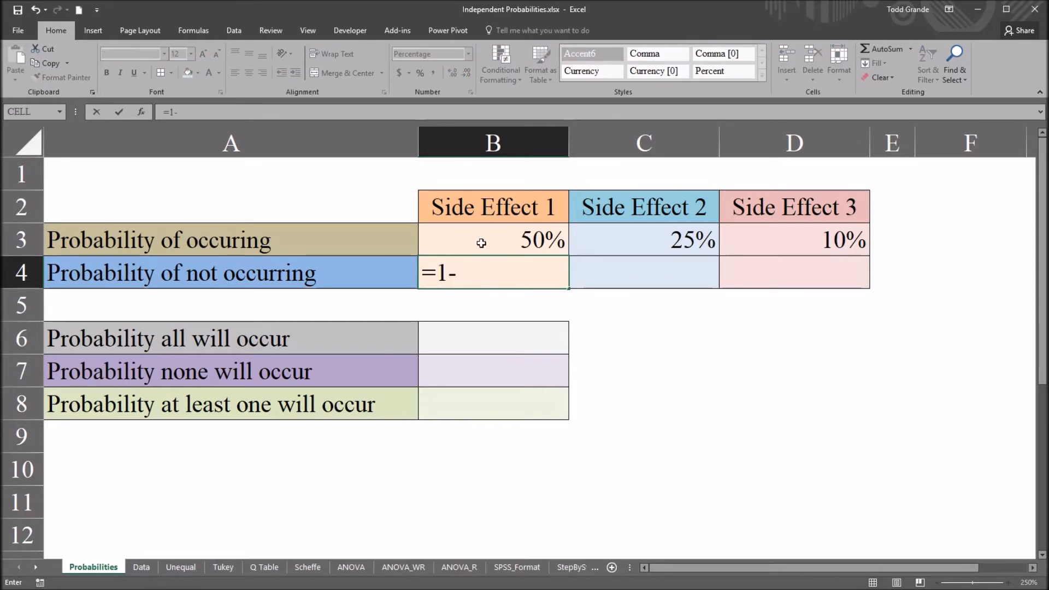
{"action": "left_click", "coordinate": [492, 239]}
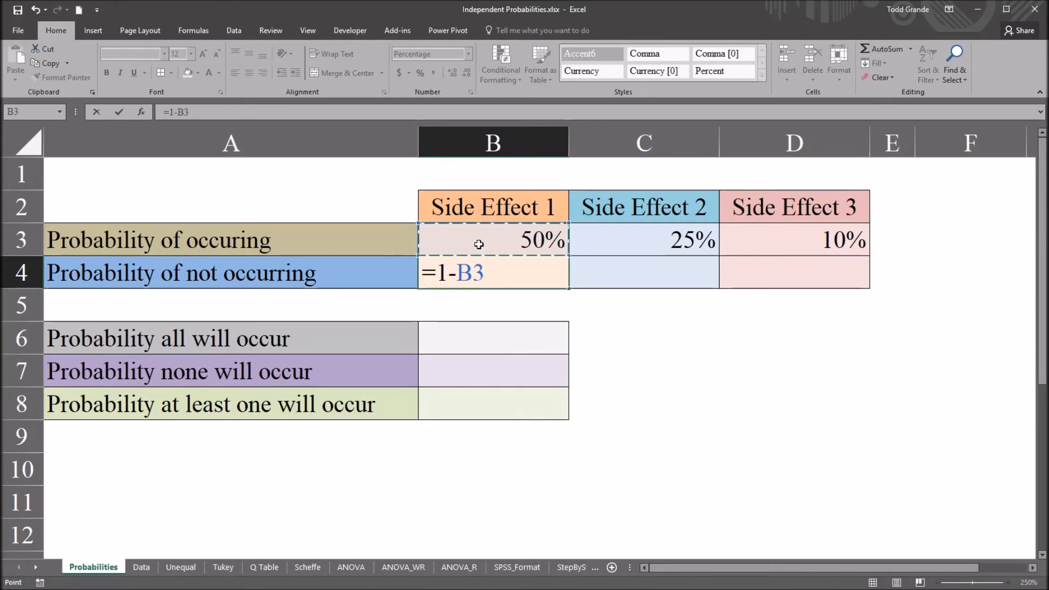
{"action": "key", "text": "Return"}
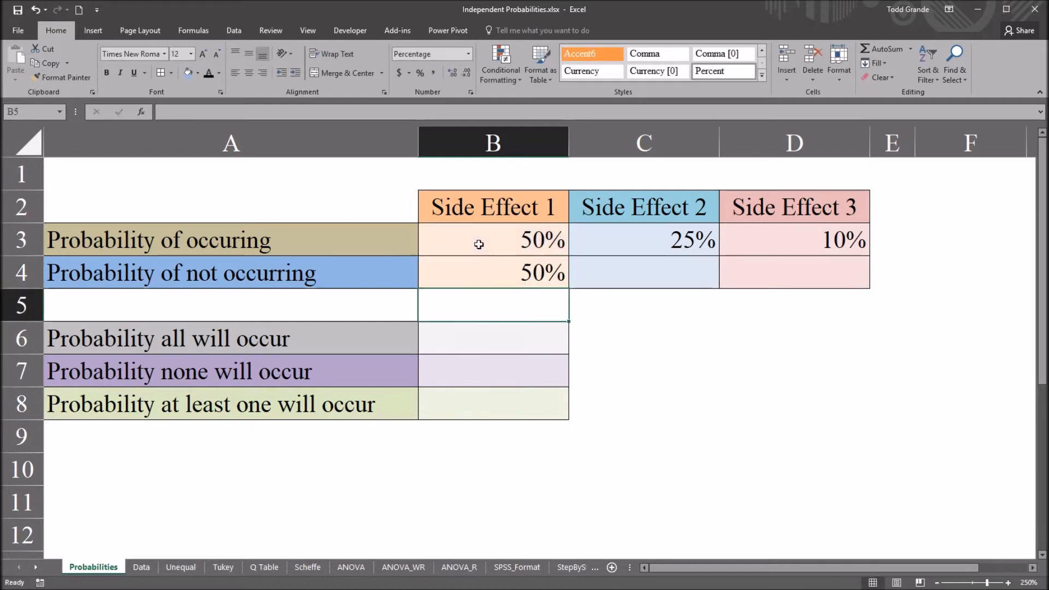
{"action": "left_click", "coordinate": [493, 206]}
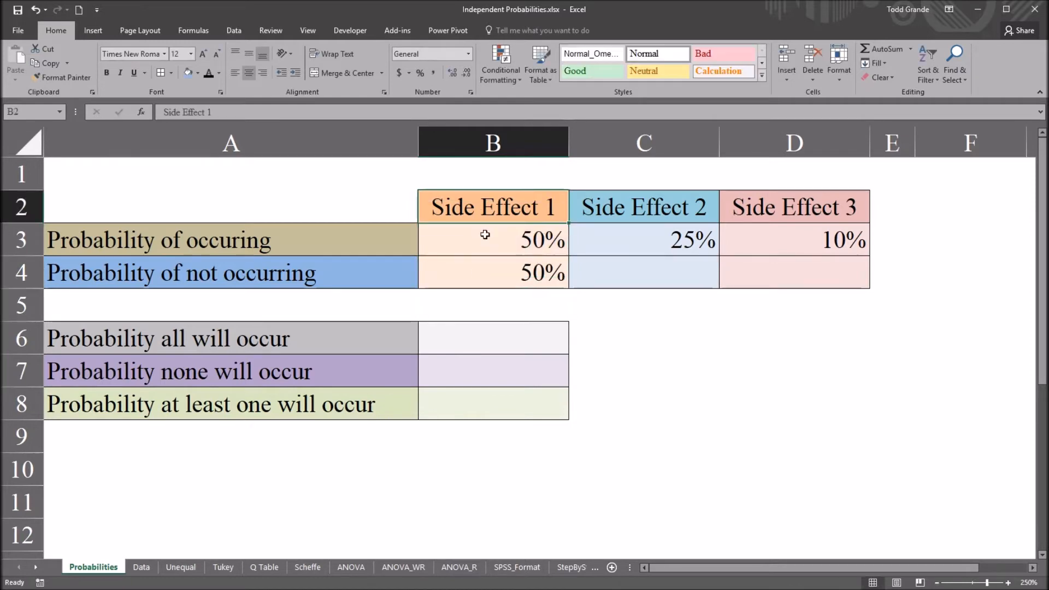
{"action": "left_click", "coordinate": [492, 239]}
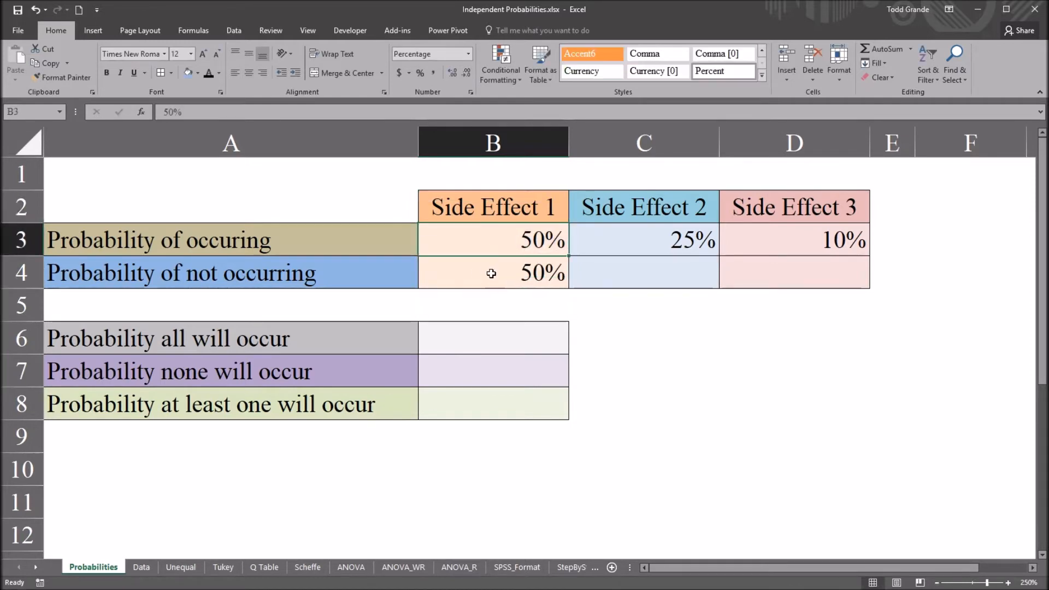
{"action": "left_click", "coordinate": [493, 272]}
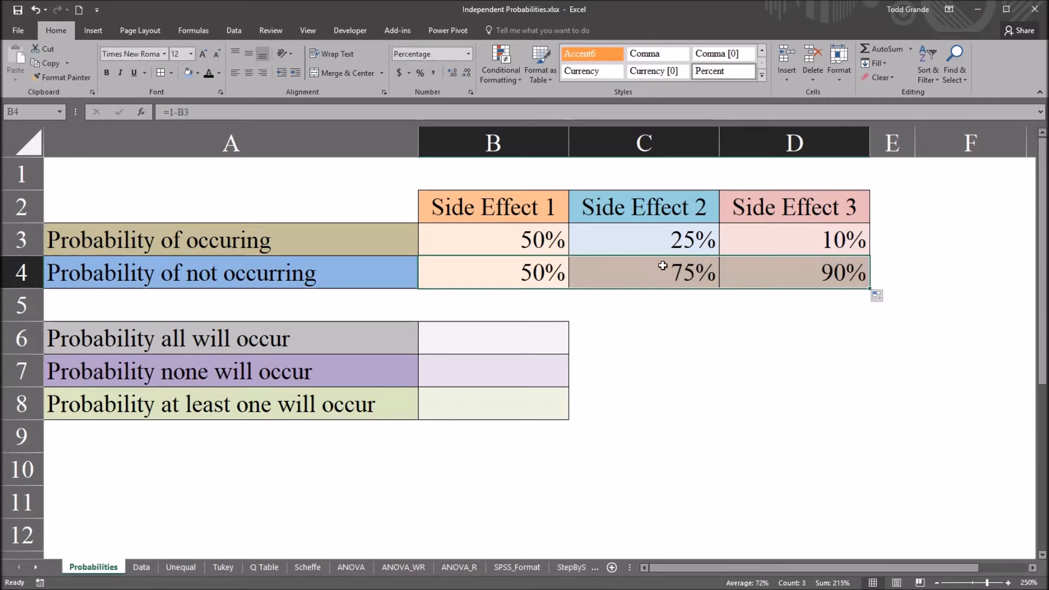
Fill the 1-minus formula across C4 and D4 (75%, 90%) and check the Auto Fill Options.
{"action": "left_click", "coordinate": [877, 296]}
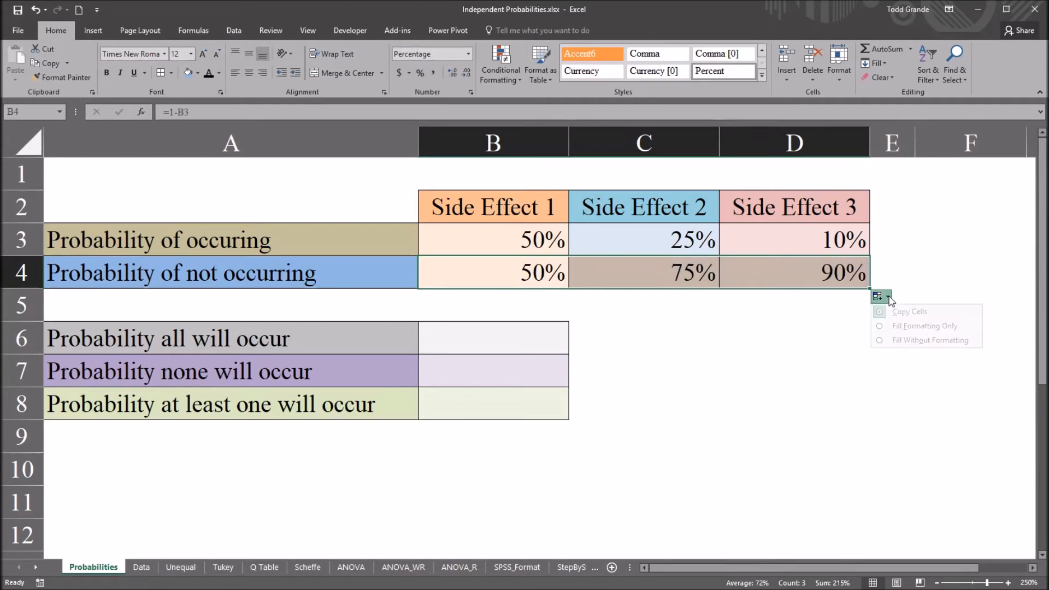
{"action": "mouse_move", "coordinate": [927, 340]}
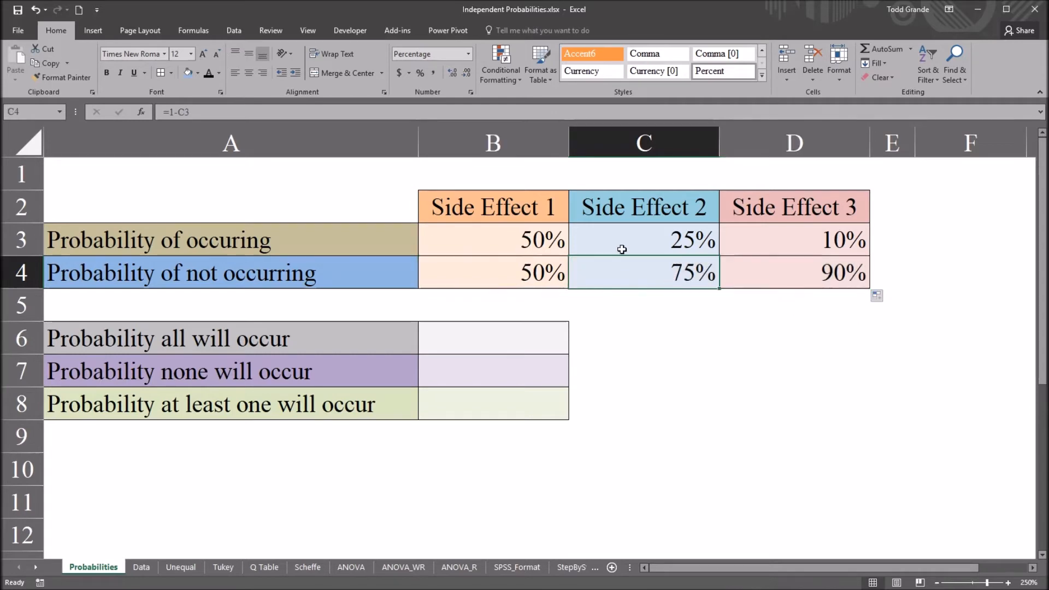
{"action": "mouse_move", "coordinate": [268, 277]}
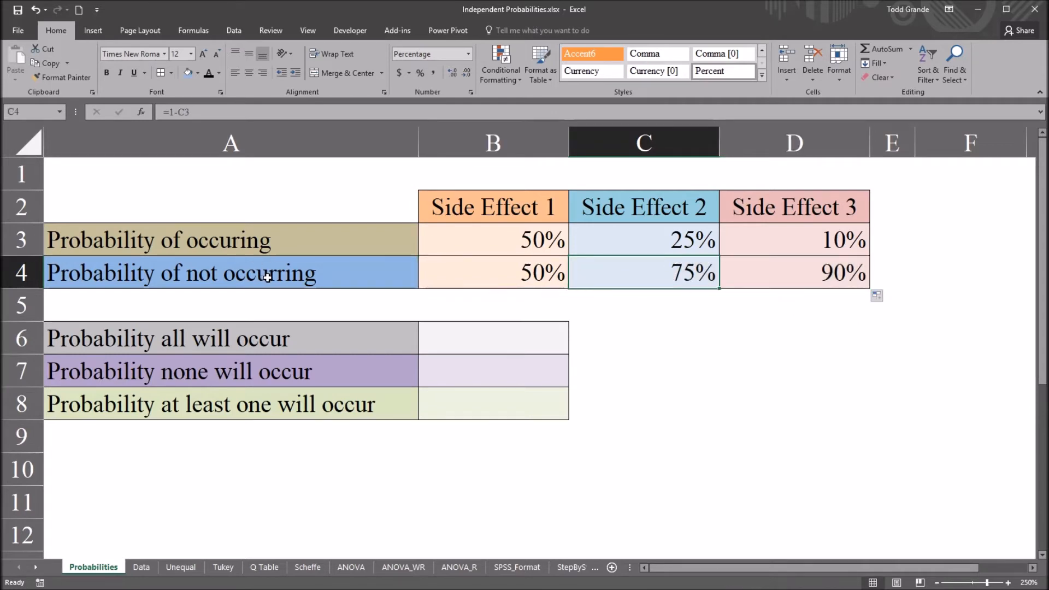
{"action": "mouse_move", "coordinate": [627, 214]}
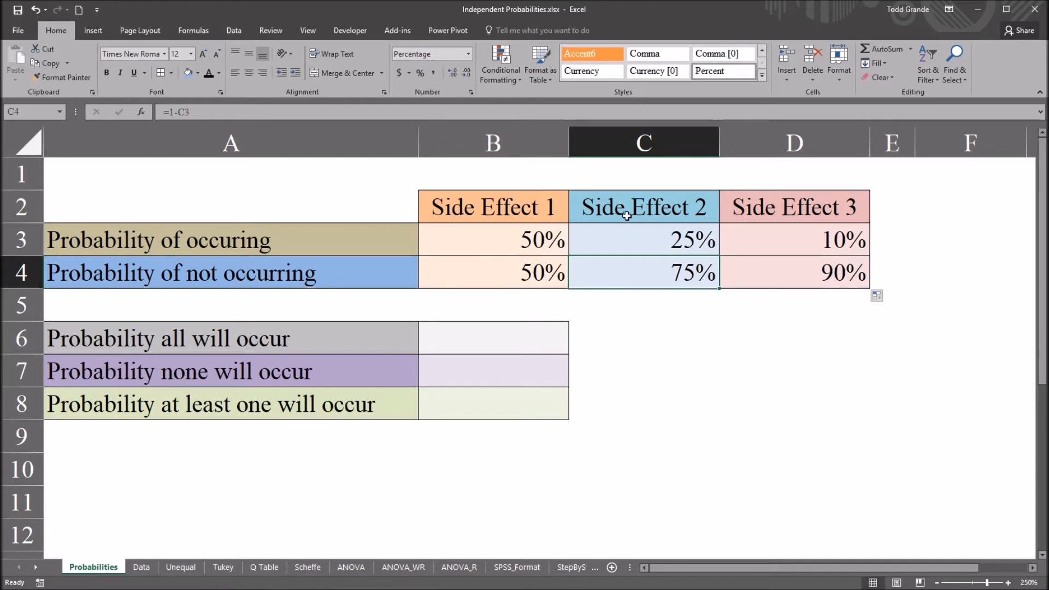
{"action": "mouse_move", "coordinate": [780, 274]}
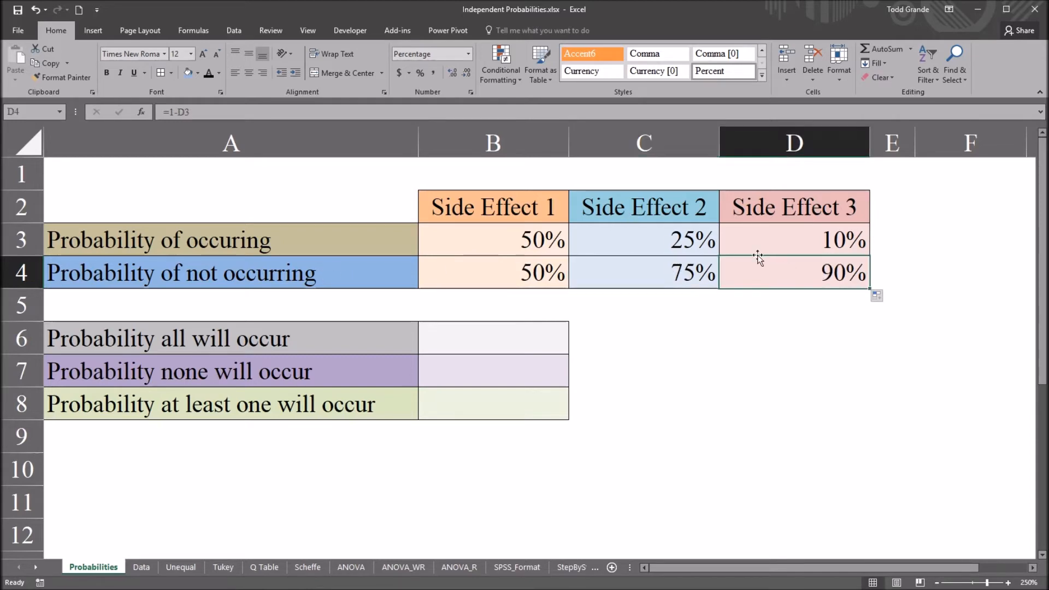
{"action": "mouse_move", "coordinate": [824, 294]}
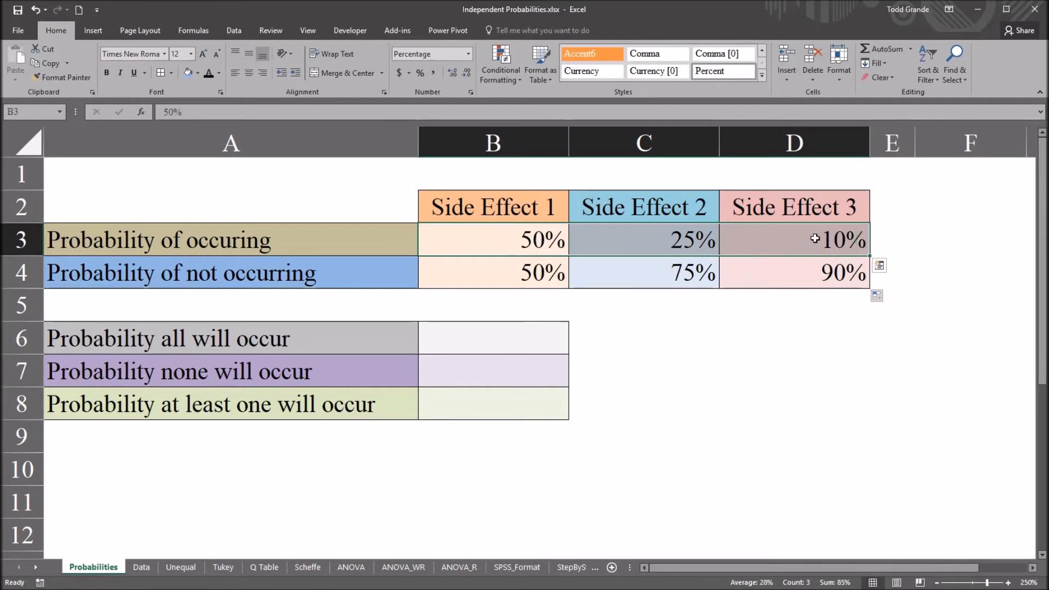
{"action": "left_click", "coordinate": [492, 272]}
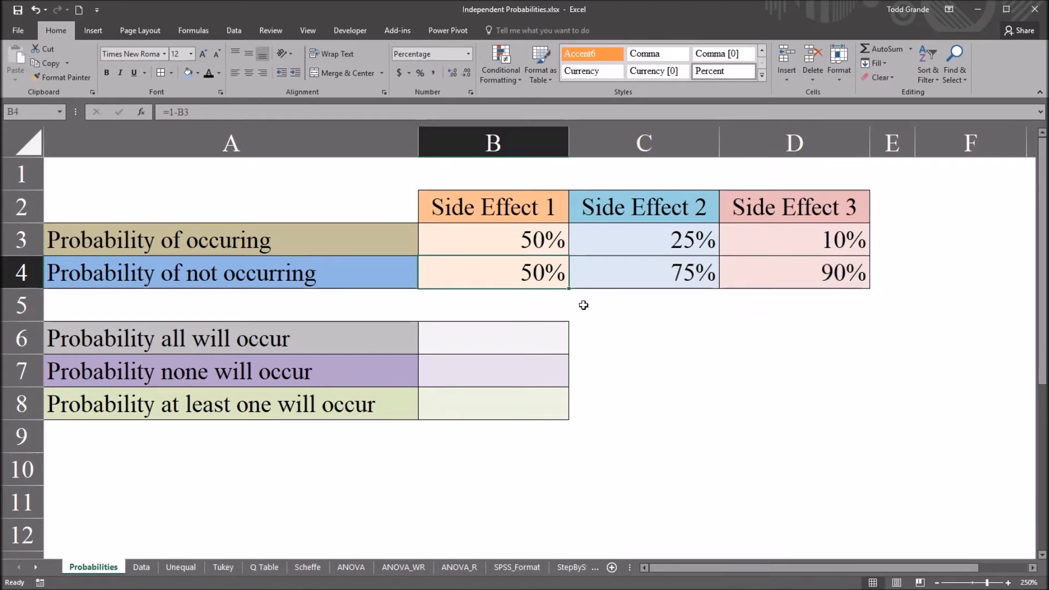
{"action": "mouse_move", "coordinate": [482, 207]}
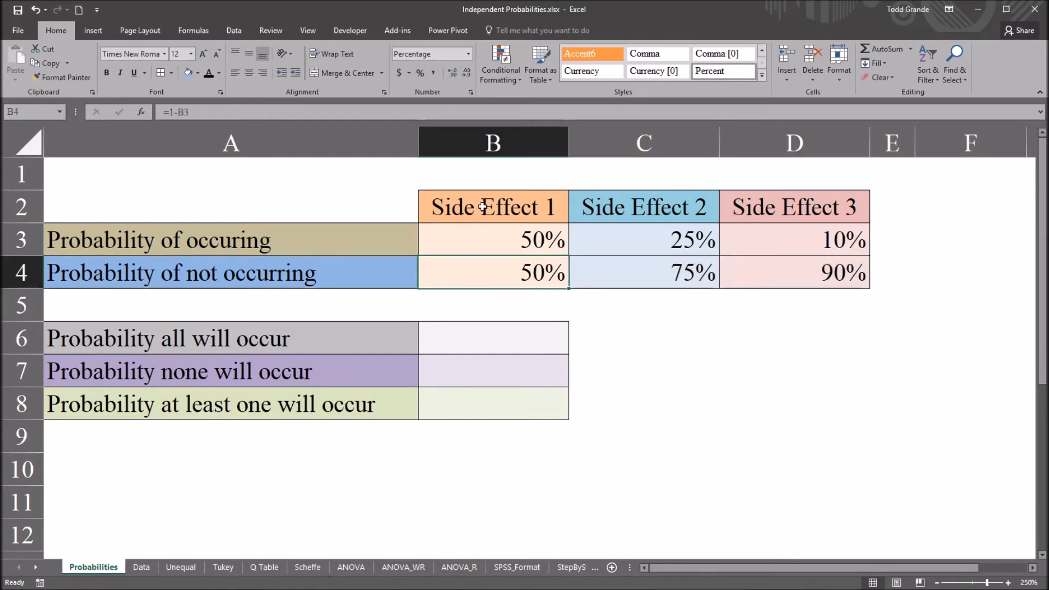
{"action": "left_click", "coordinate": [794, 206]}
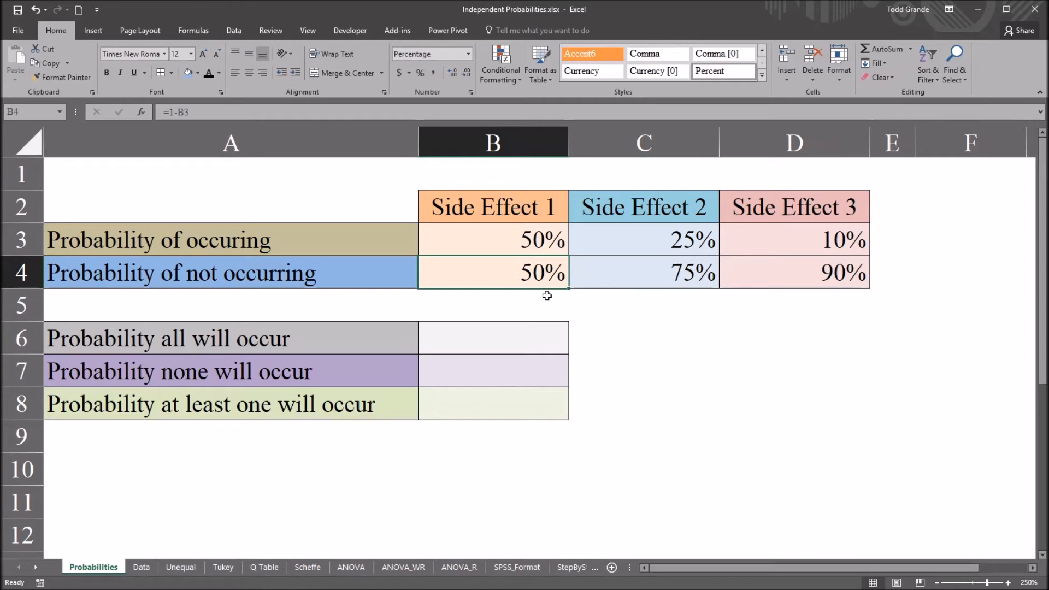
{"action": "mouse_move", "coordinate": [485, 279]}
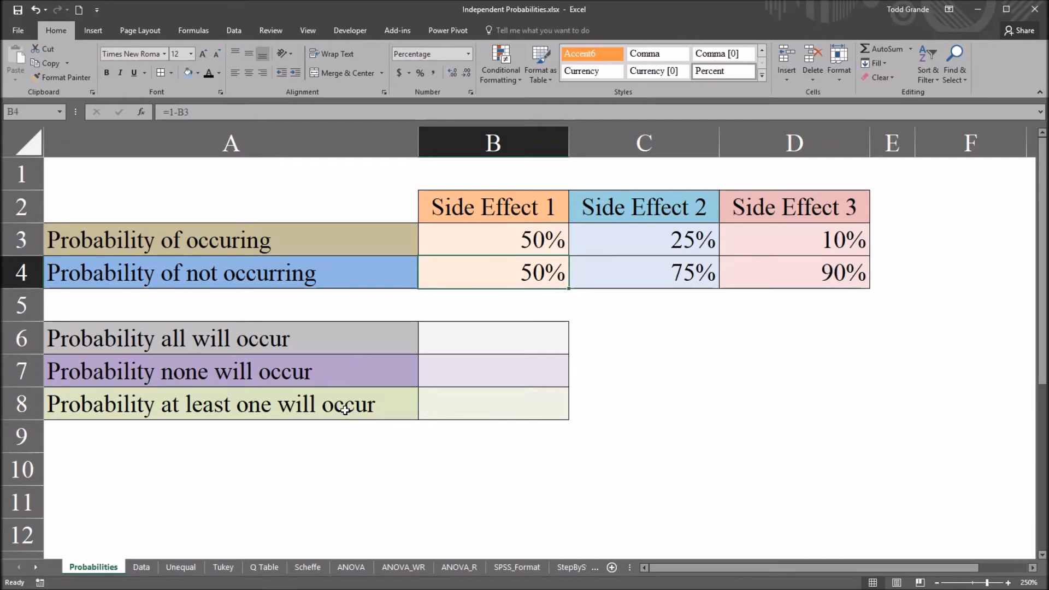
{"action": "left_click", "coordinate": [493, 403]}
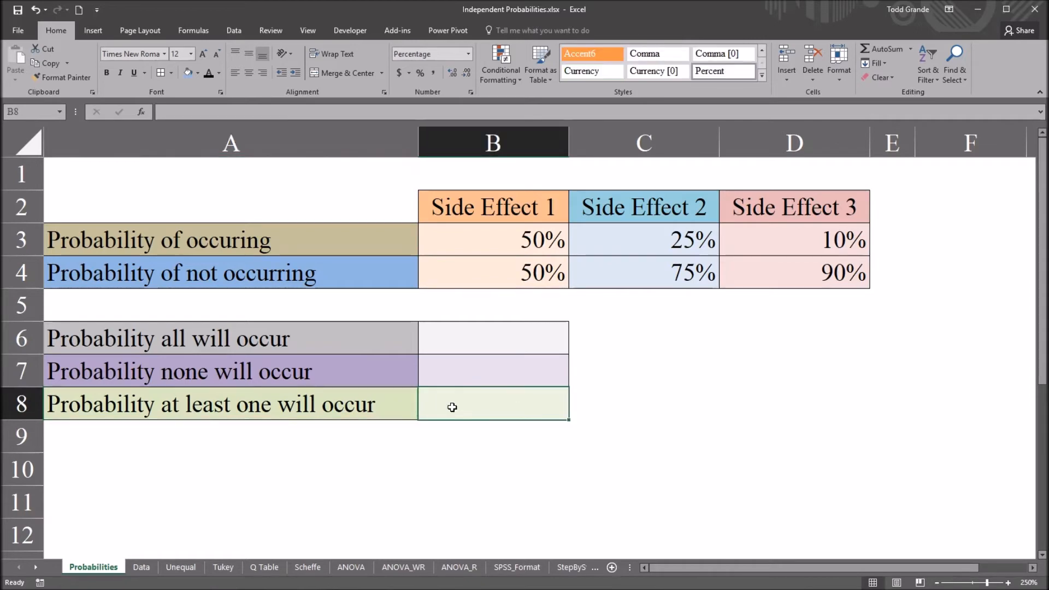
{"action": "left_click", "coordinate": [231, 338]}
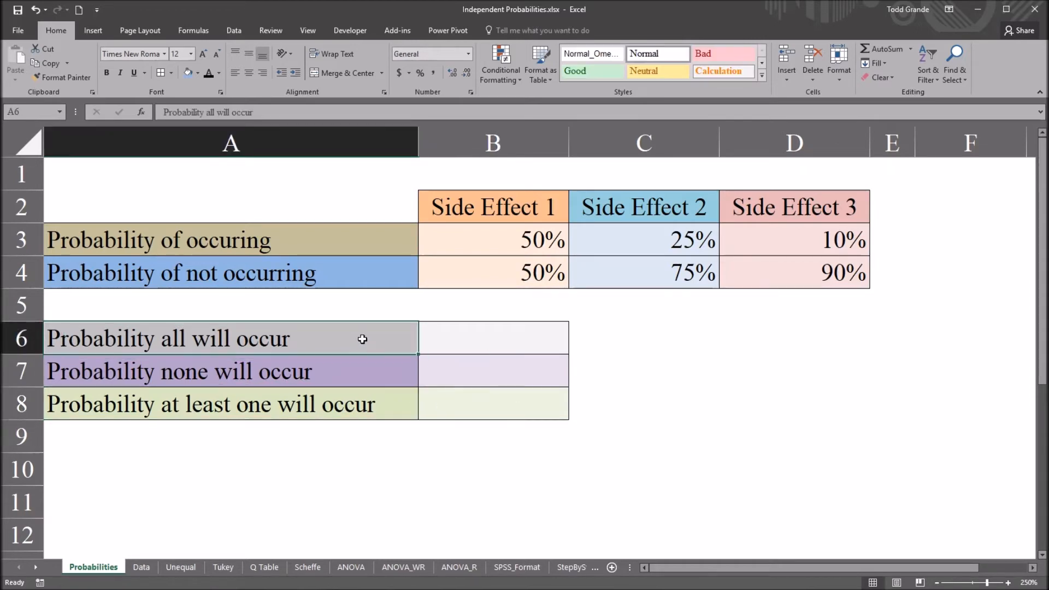
{"action": "mouse_move", "coordinate": [208, 355]}
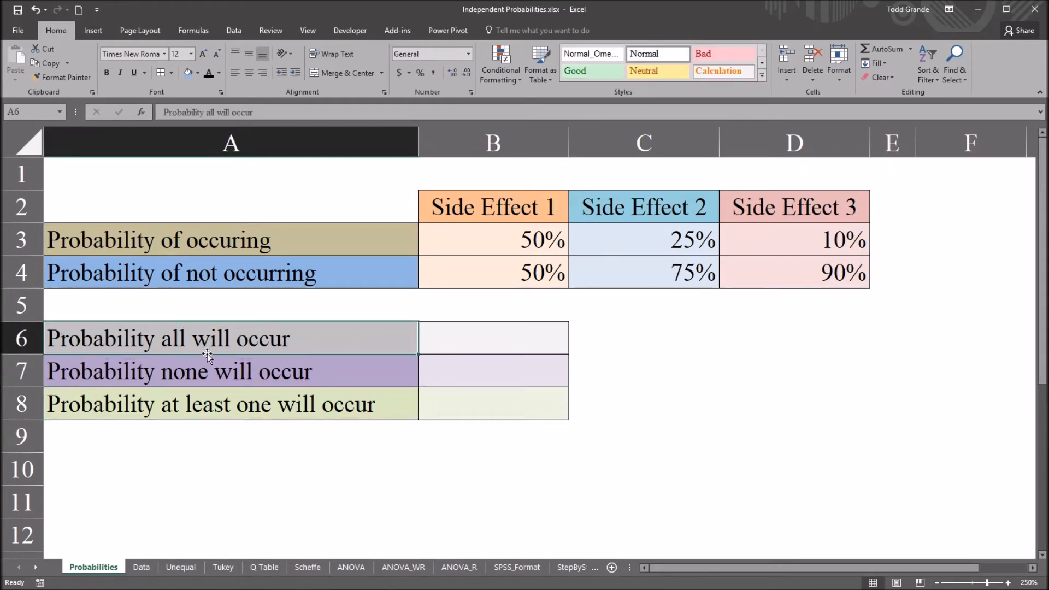
{"action": "mouse_move", "coordinate": [257, 358]}
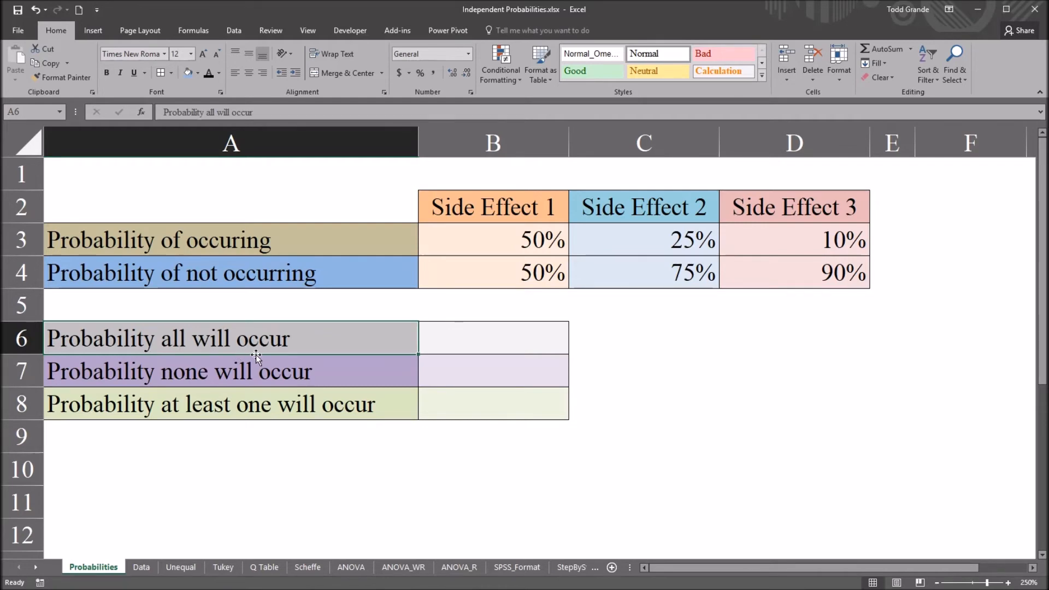
{"action": "mouse_move", "coordinate": [482, 220]}
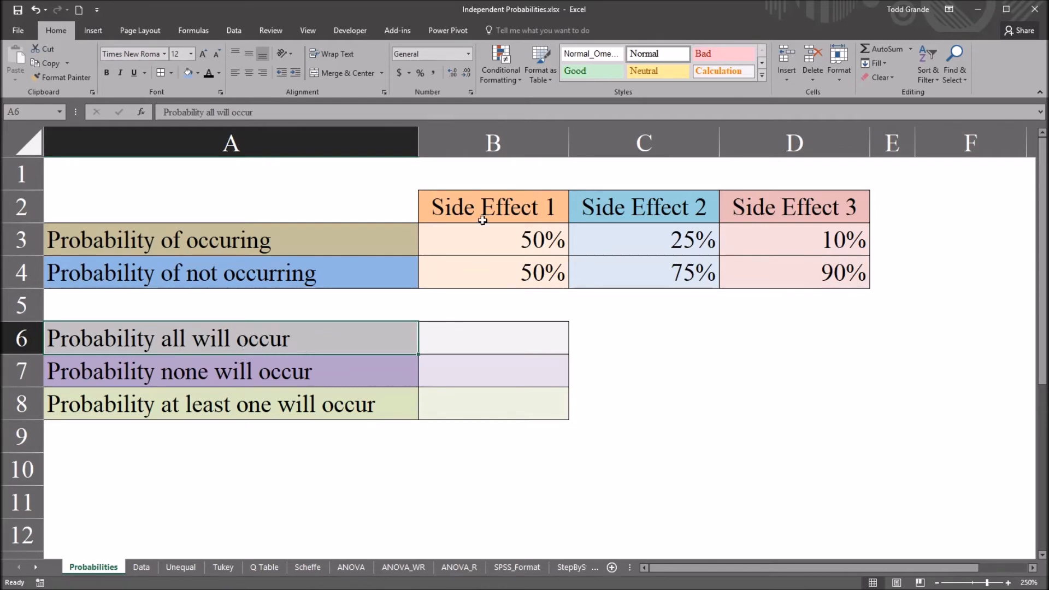
{"action": "left_click", "coordinate": [492, 206]}
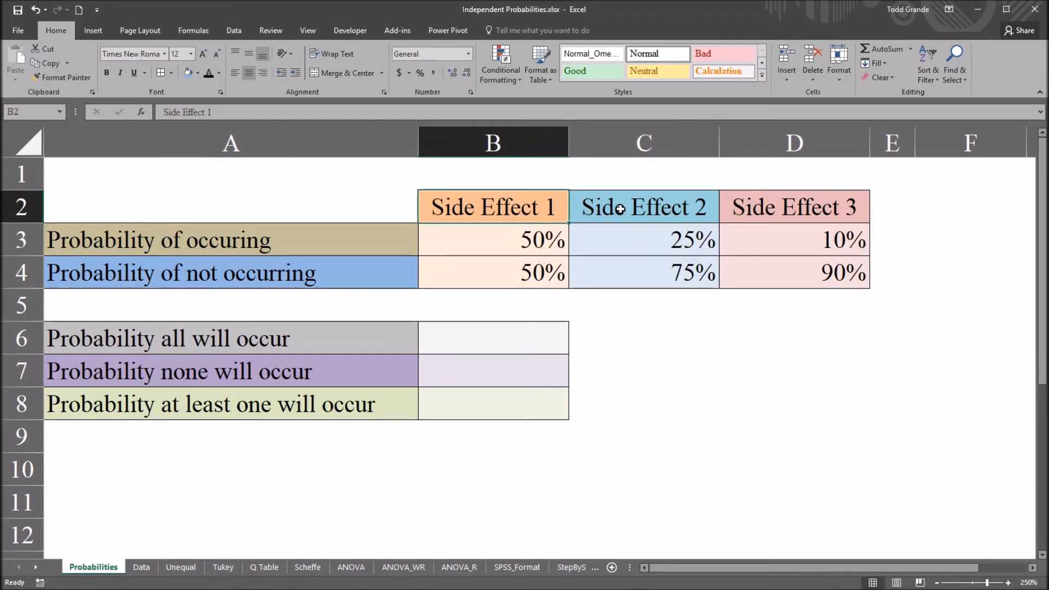
{"action": "left_click", "coordinate": [794, 206]}
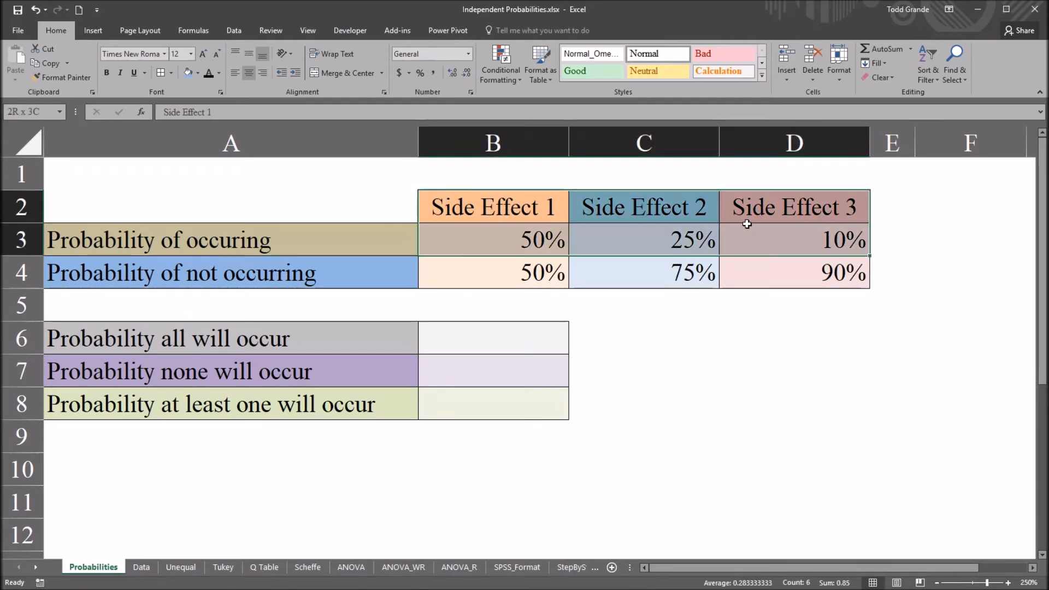
{"action": "left_click", "coordinate": [643, 239]}
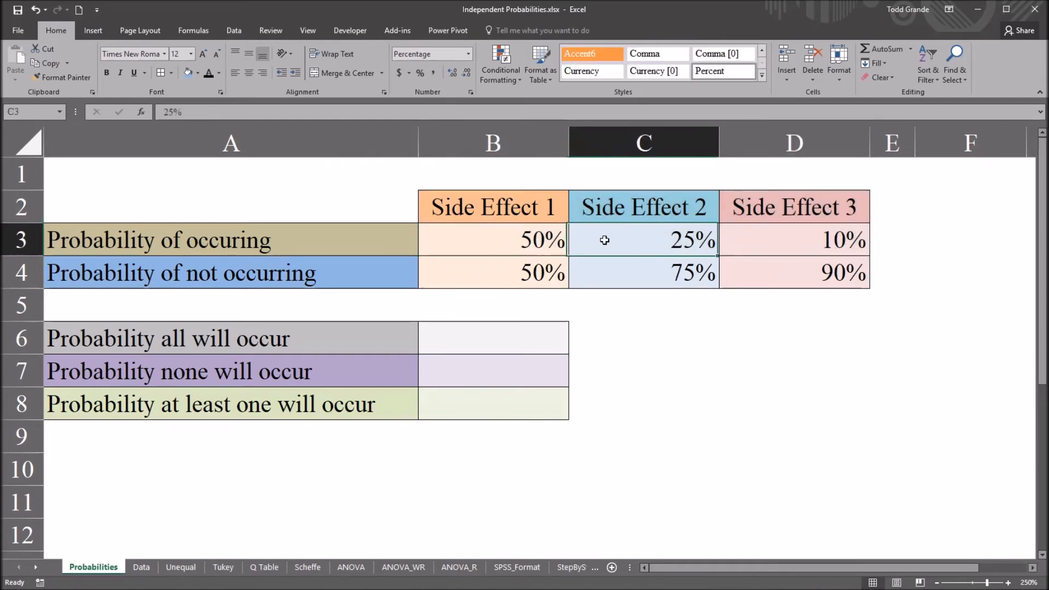
{"action": "left_click", "coordinate": [493, 239]}
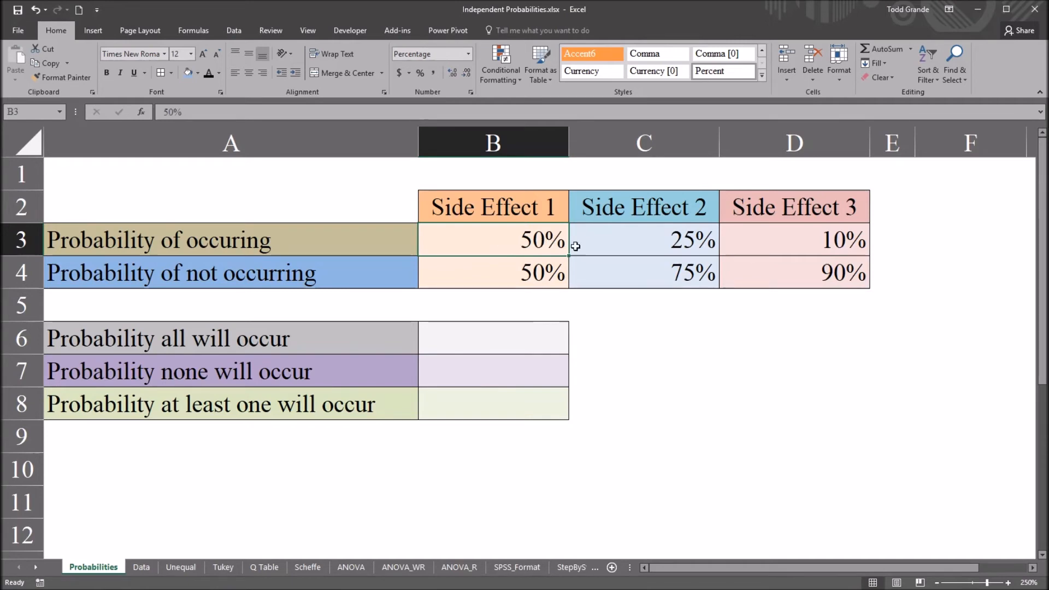
{"action": "mouse_move", "coordinate": [469, 329]}
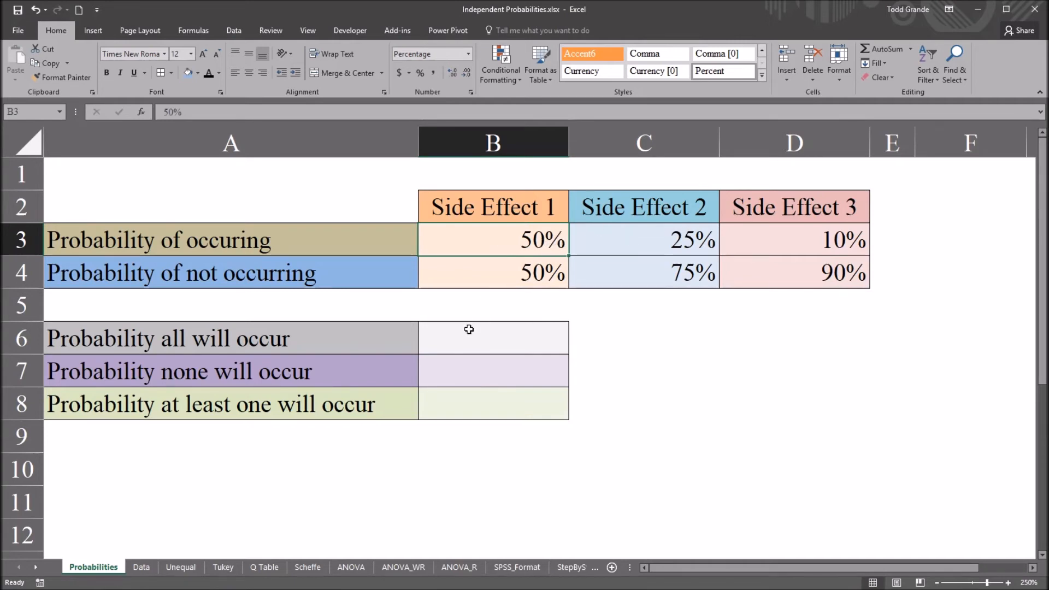
Enter =B3*C3*D3 in B6, showing a 1.250% chance all three occur.
{"action": "type", "text": "=B3"}
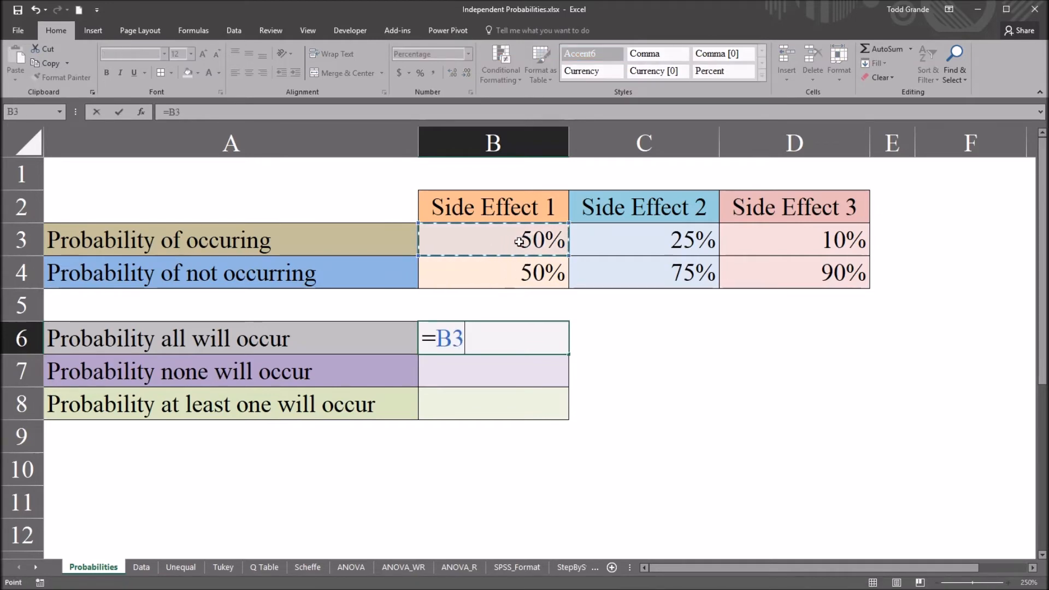
{"action": "type", "text": "*"}
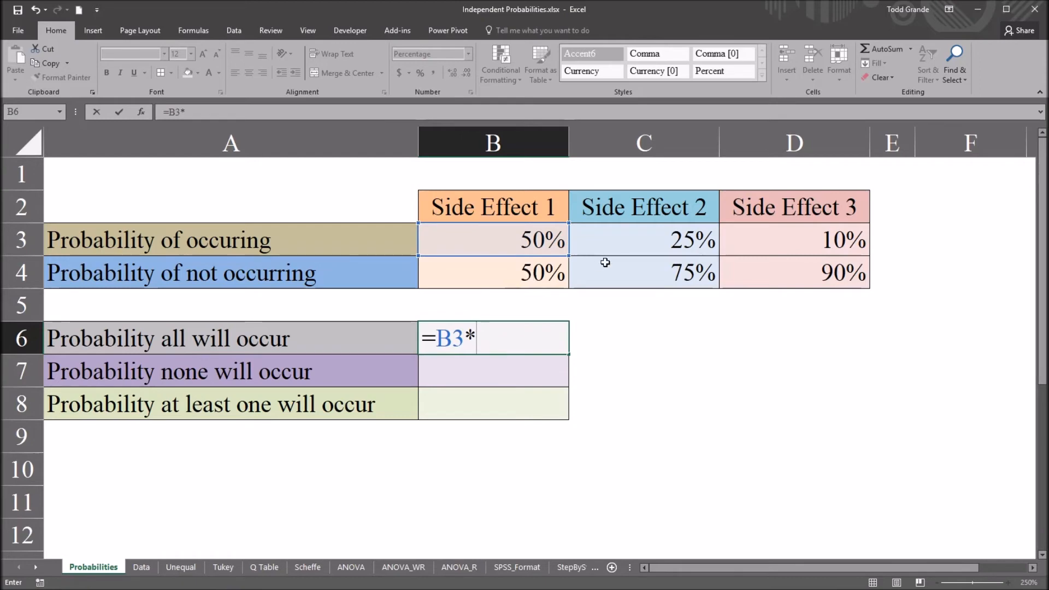
{"action": "left_click", "coordinate": [642, 239]}
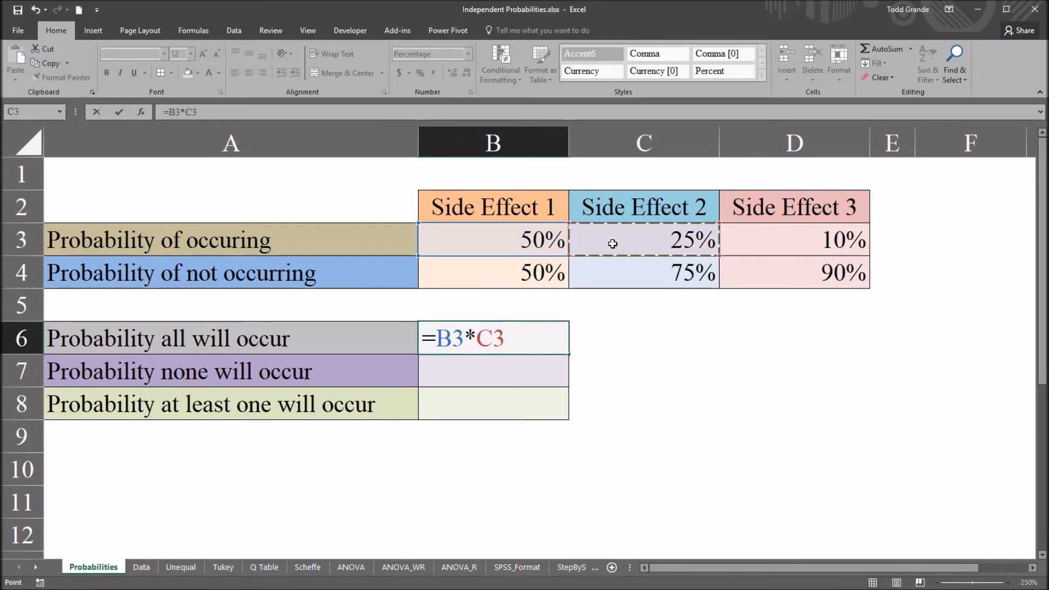
{"action": "mouse_move", "coordinate": [656, 243]}
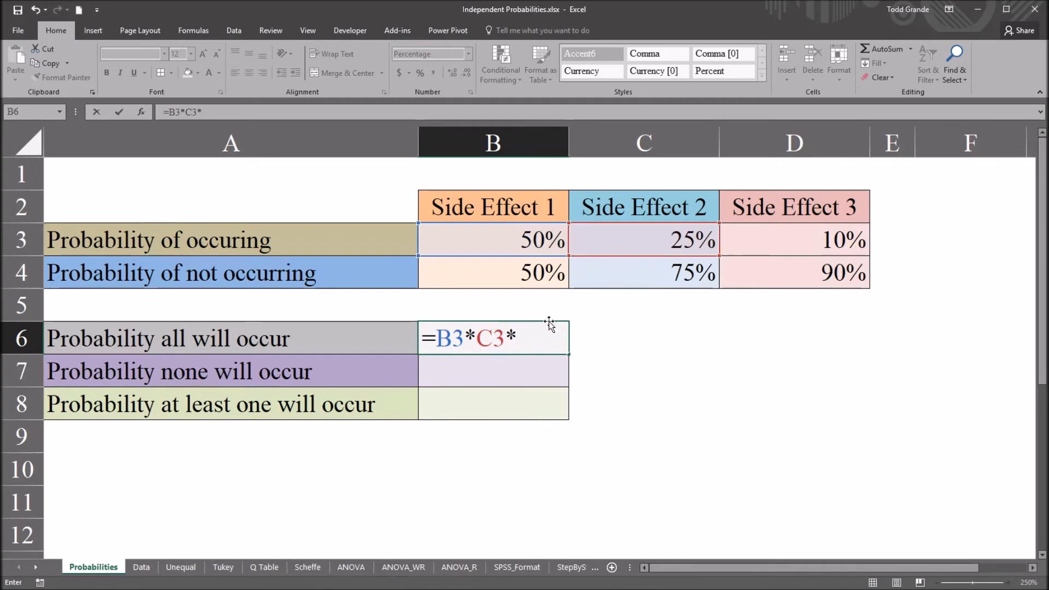
{"action": "left_click", "coordinate": [793, 240]}
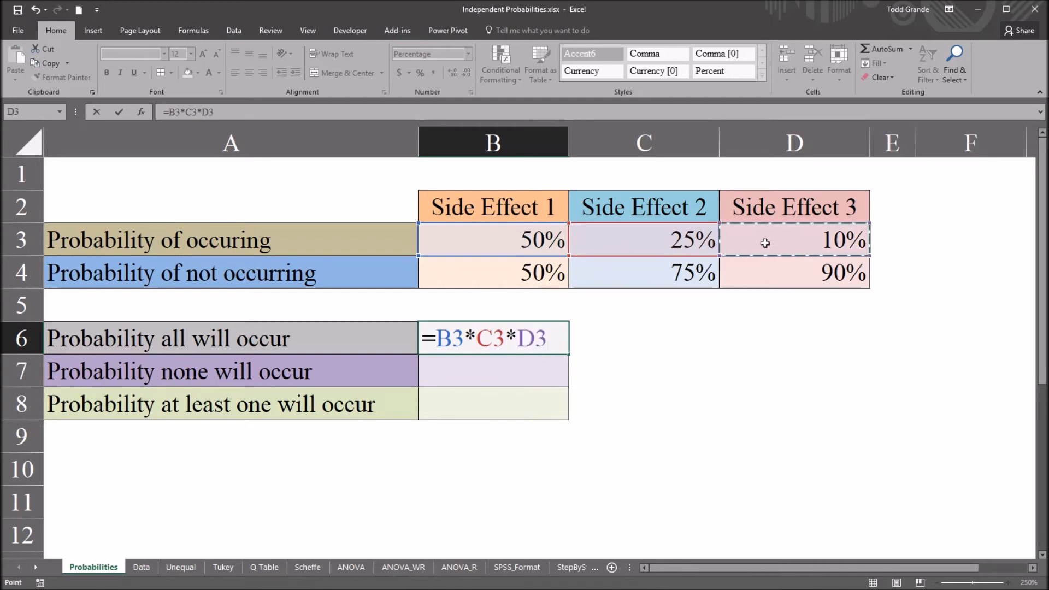
{"action": "mouse_move", "coordinate": [814, 240]}
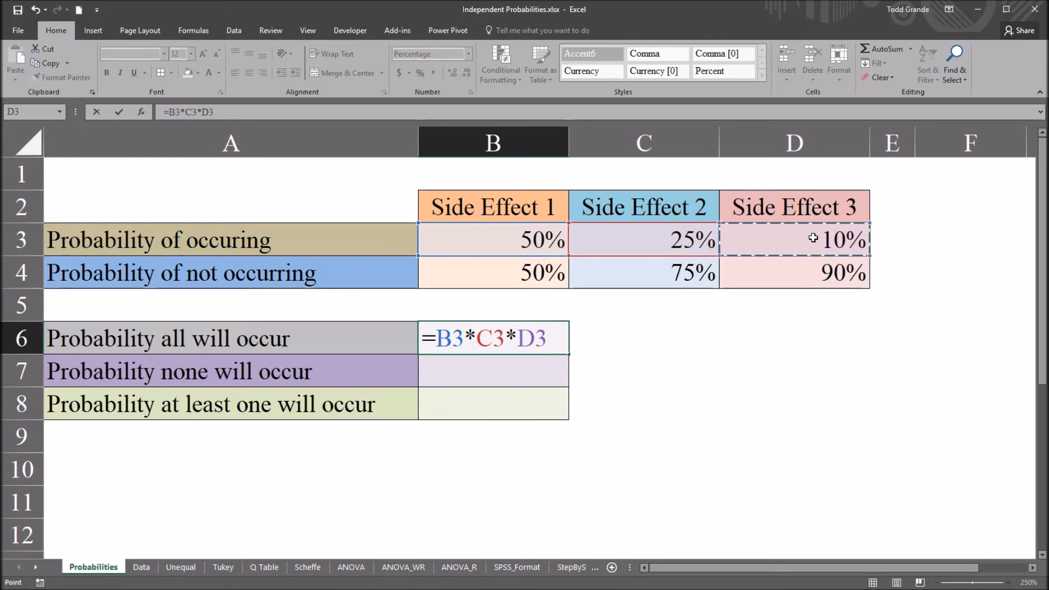
{"action": "key", "text": "Return"}
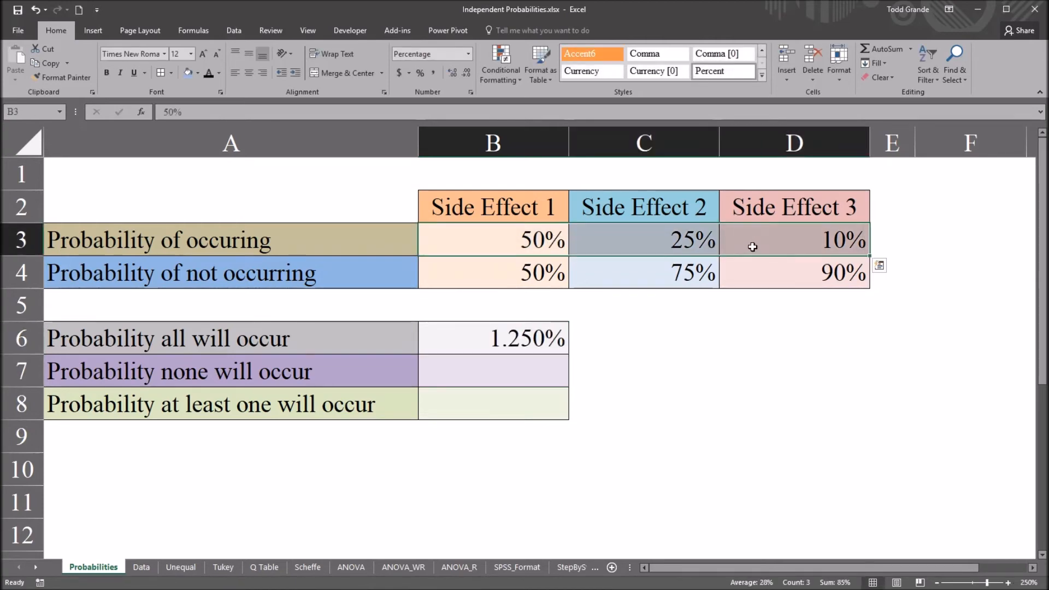
{"action": "mouse_move", "coordinate": [494, 244]}
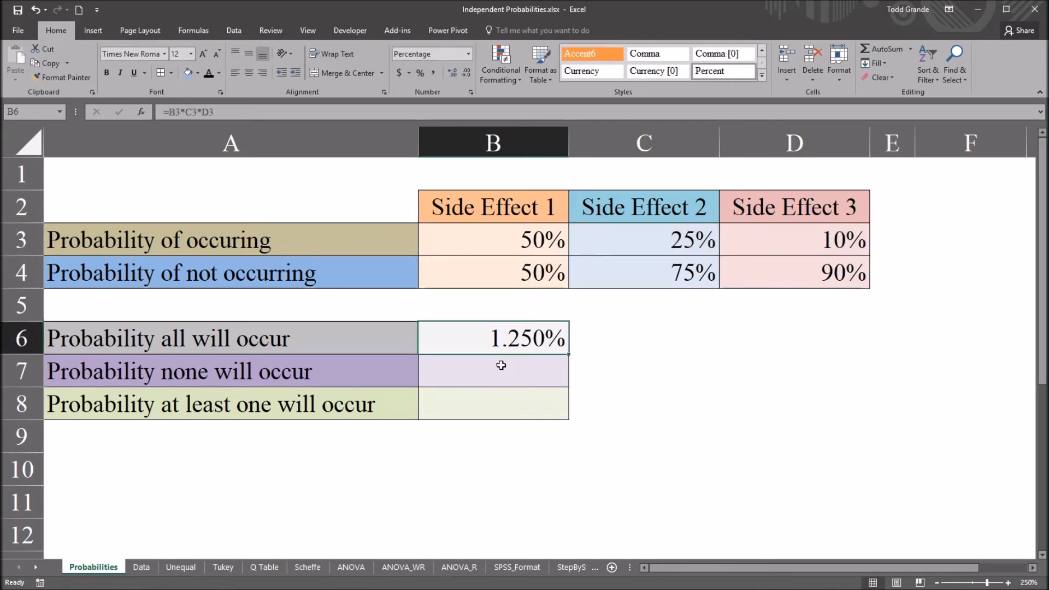
{"action": "mouse_move", "coordinate": [540, 356]}
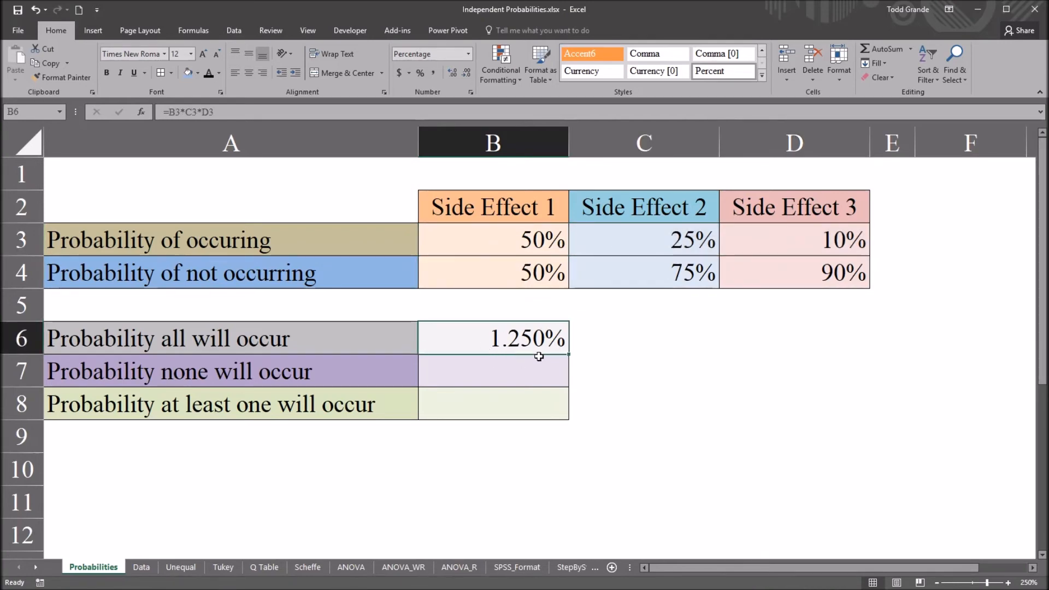
{"action": "mouse_move", "coordinate": [591, 361]}
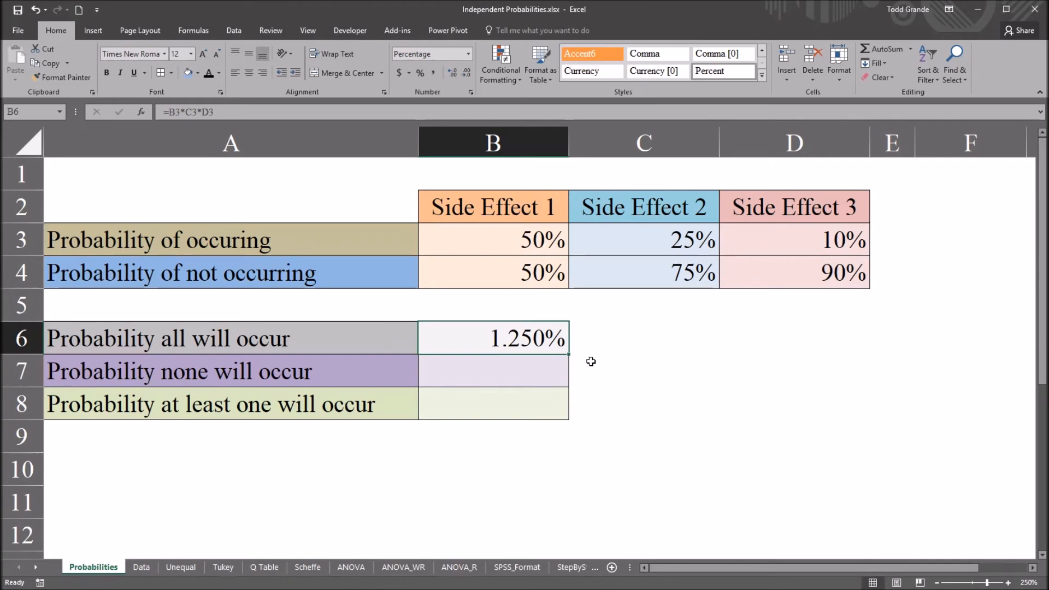
{"action": "left_click", "coordinate": [493, 207]}
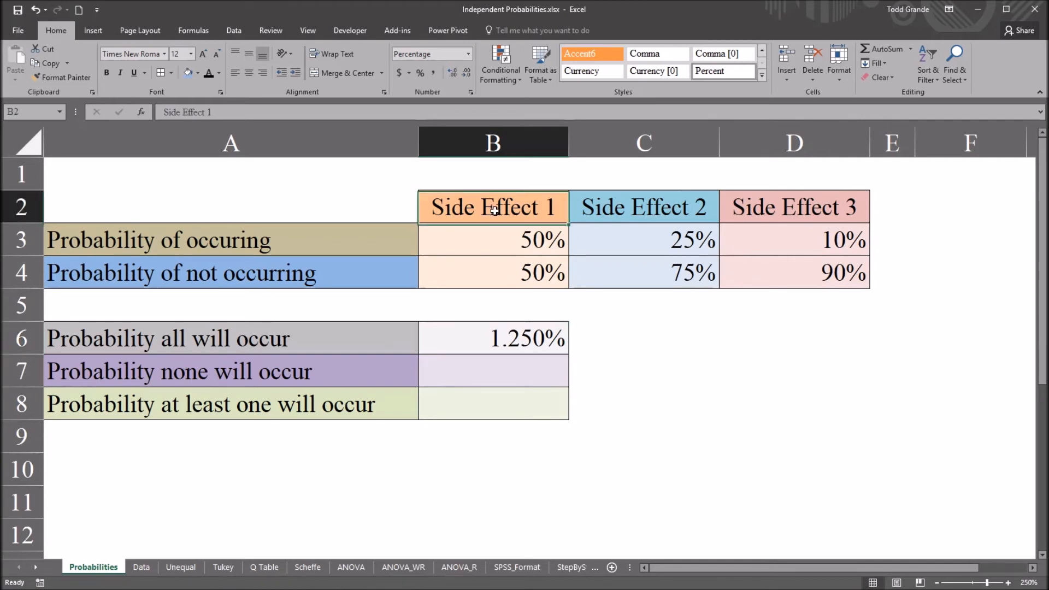
{"action": "left_click", "coordinate": [794, 207]}
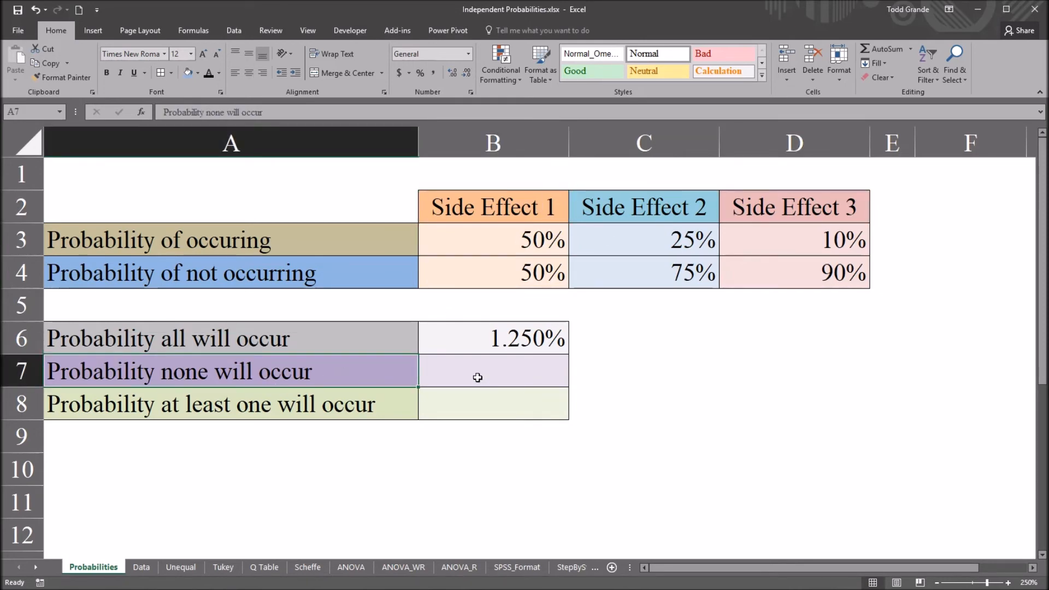
{"action": "left_click", "coordinate": [492, 371]}
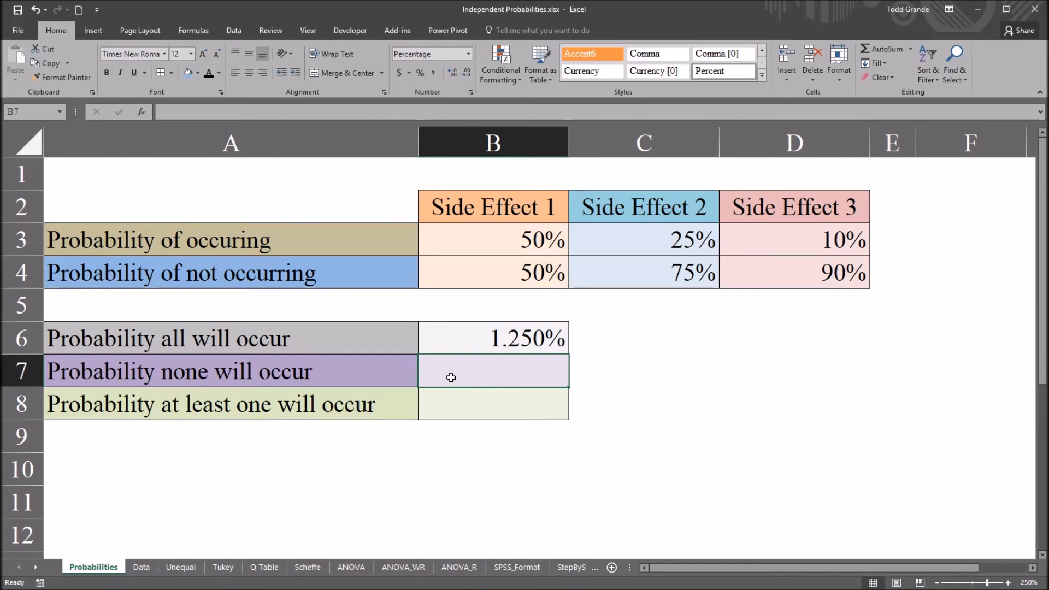
{"action": "left_click", "coordinate": [492, 273]}
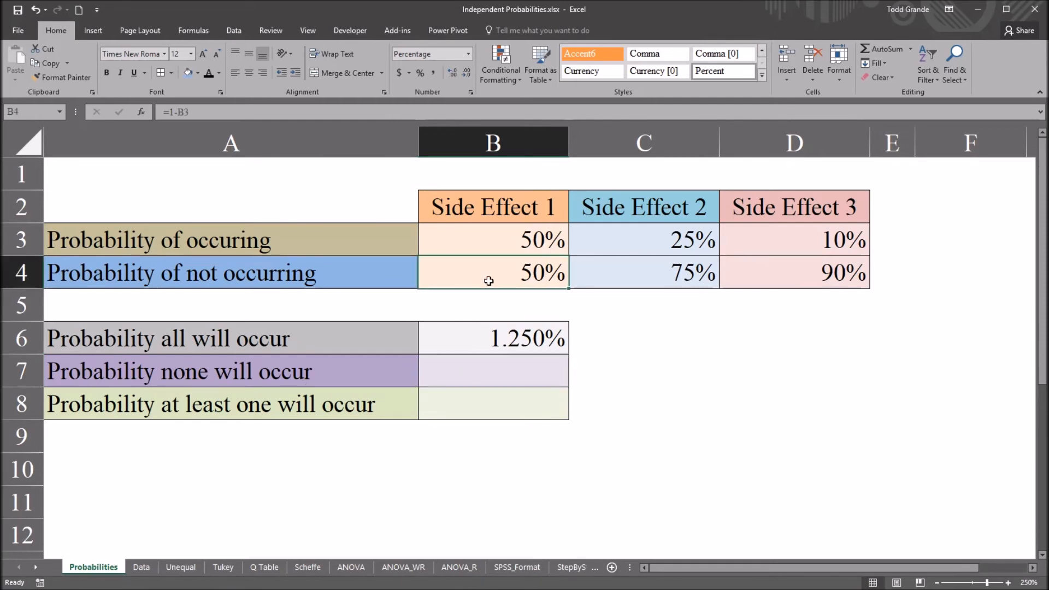
{"action": "mouse_move", "coordinate": [540, 274]}
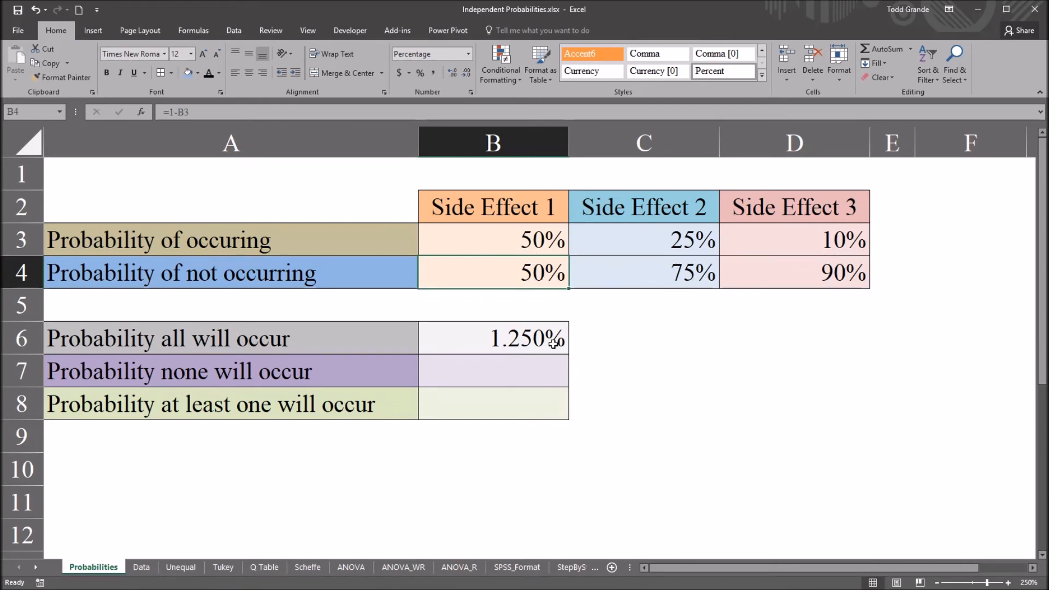
Enter =B4*C4*D4 in B7, giving 33.75% that no side effect occurs.
{"action": "type", "text": "="}
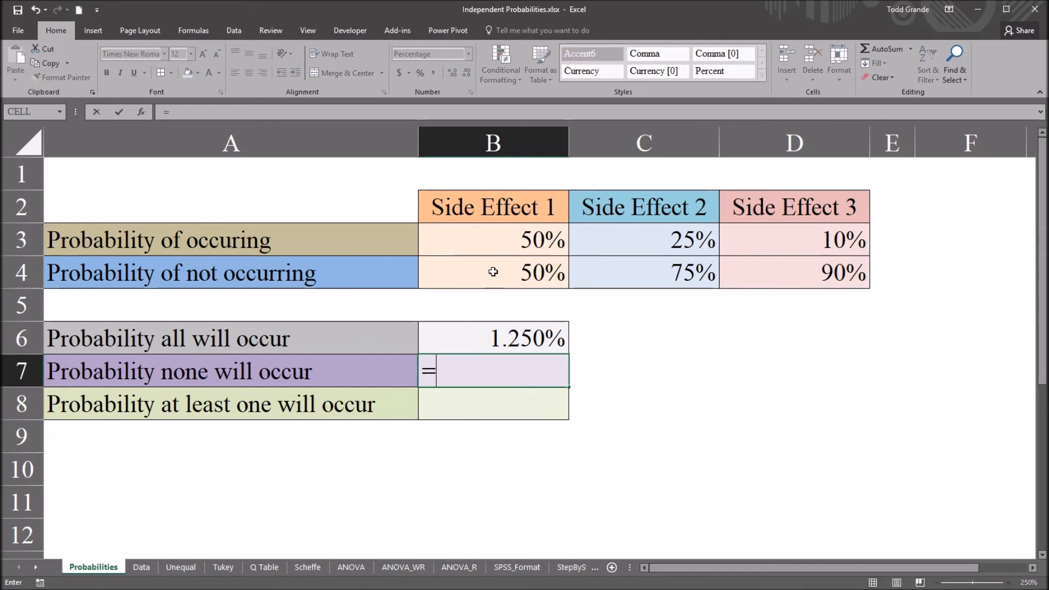
{"action": "left_click", "coordinate": [493, 273]}
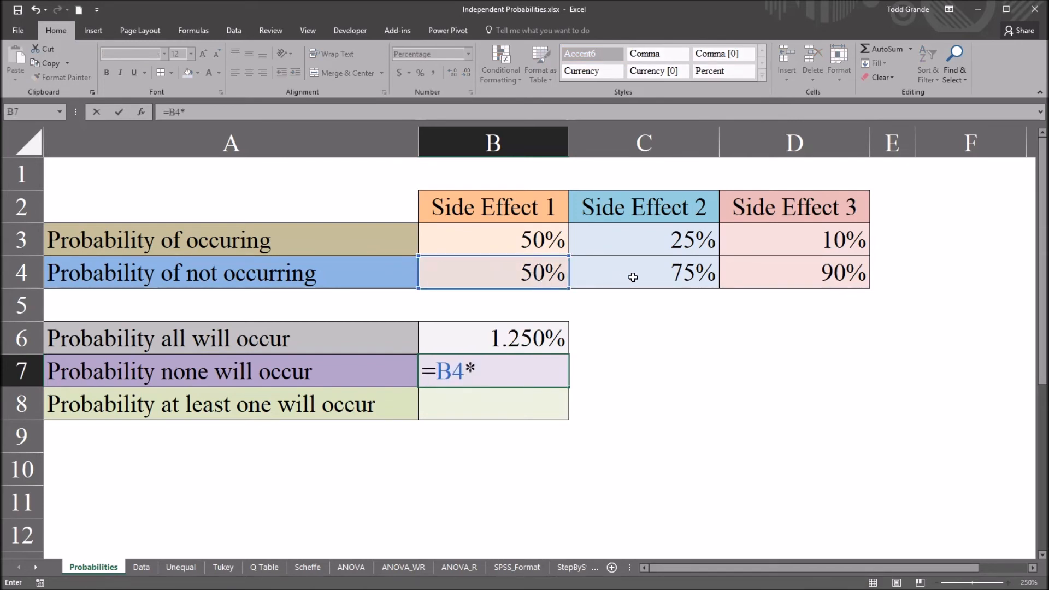
{"action": "left_click", "coordinate": [643, 272]}
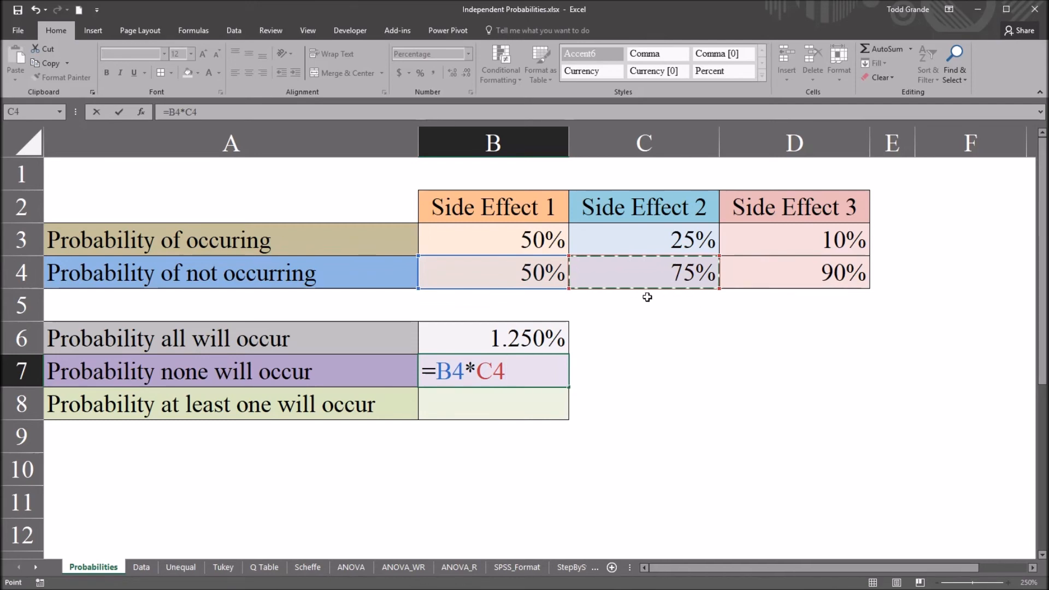
{"action": "mouse_move", "coordinate": [260, 275]}
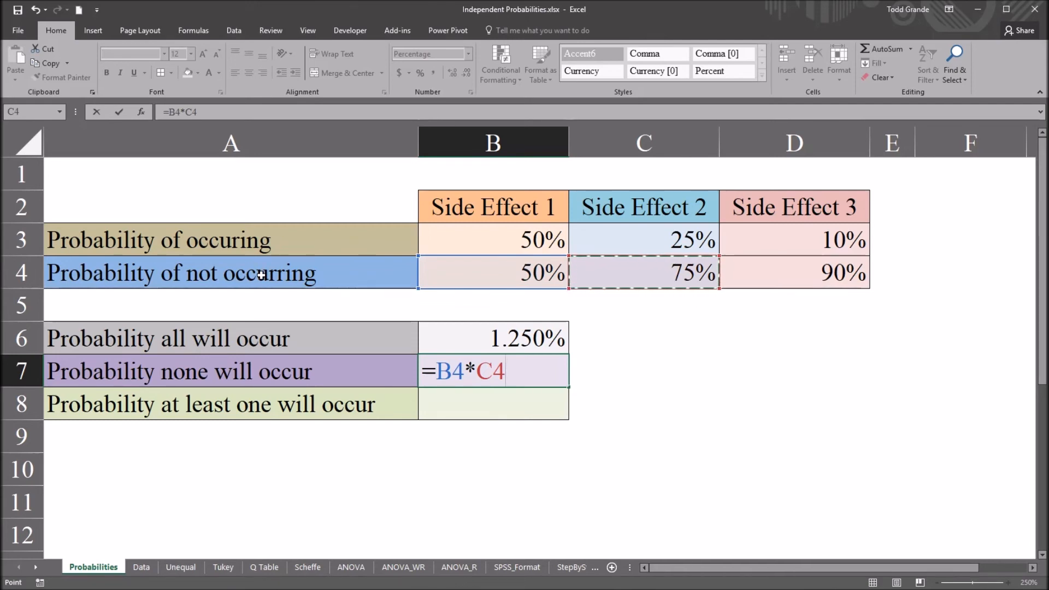
{"action": "mouse_move", "coordinate": [310, 290]}
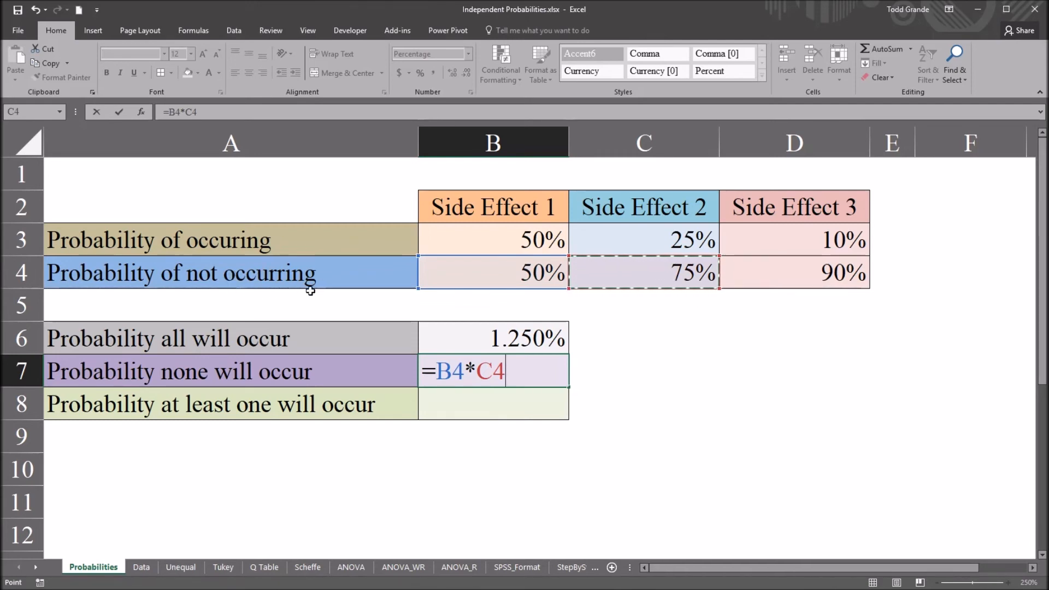
{"action": "type", "text": "*"}
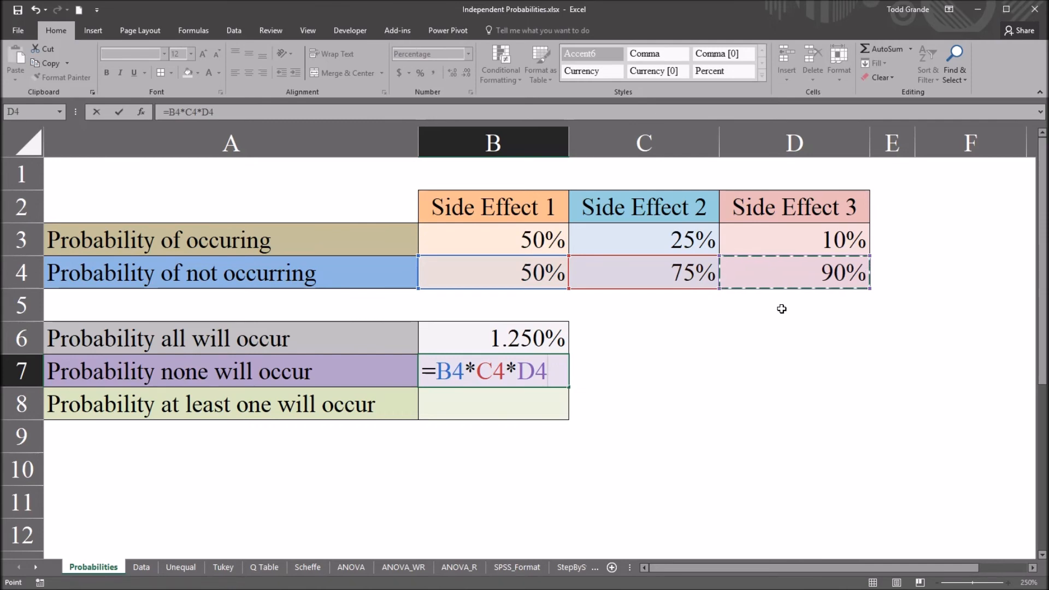
{"action": "key", "text": "Return"}
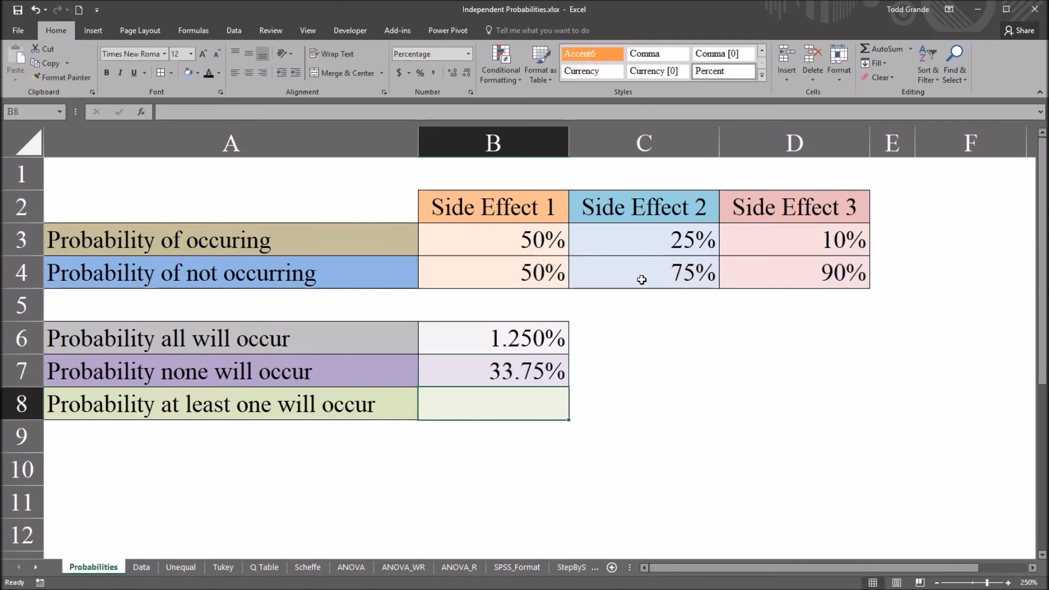
{"action": "left_click", "coordinate": [493, 370]}
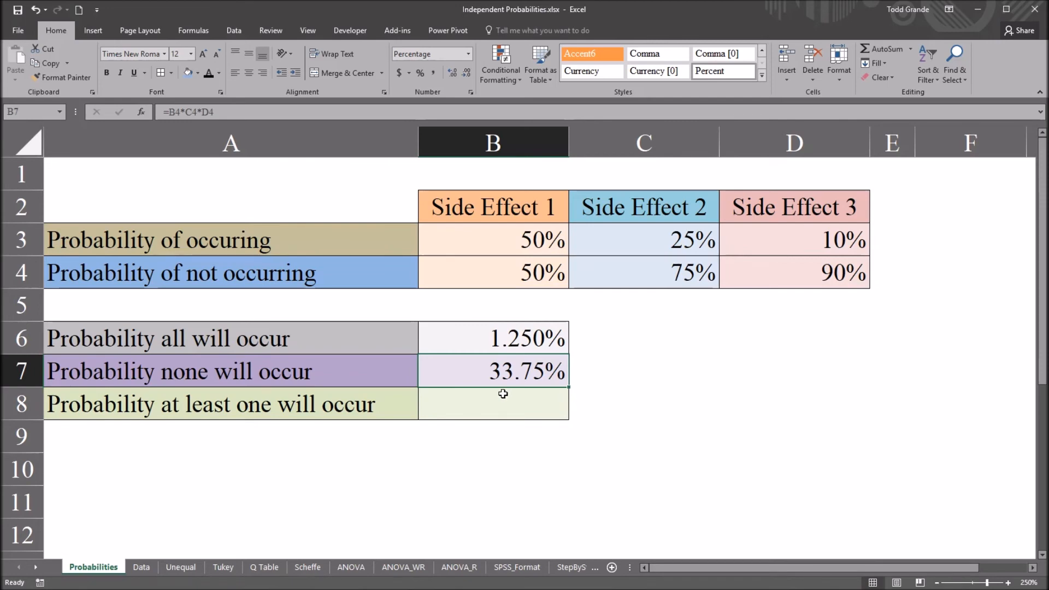
{"action": "mouse_move", "coordinate": [585, 382]}
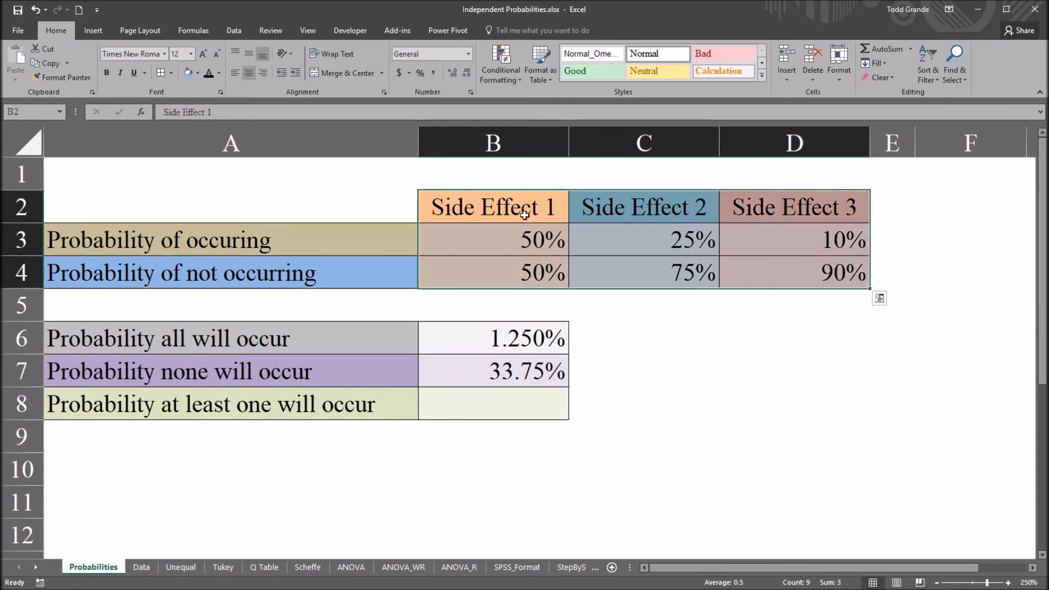
{"action": "left_click", "coordinate": [793, 207]}
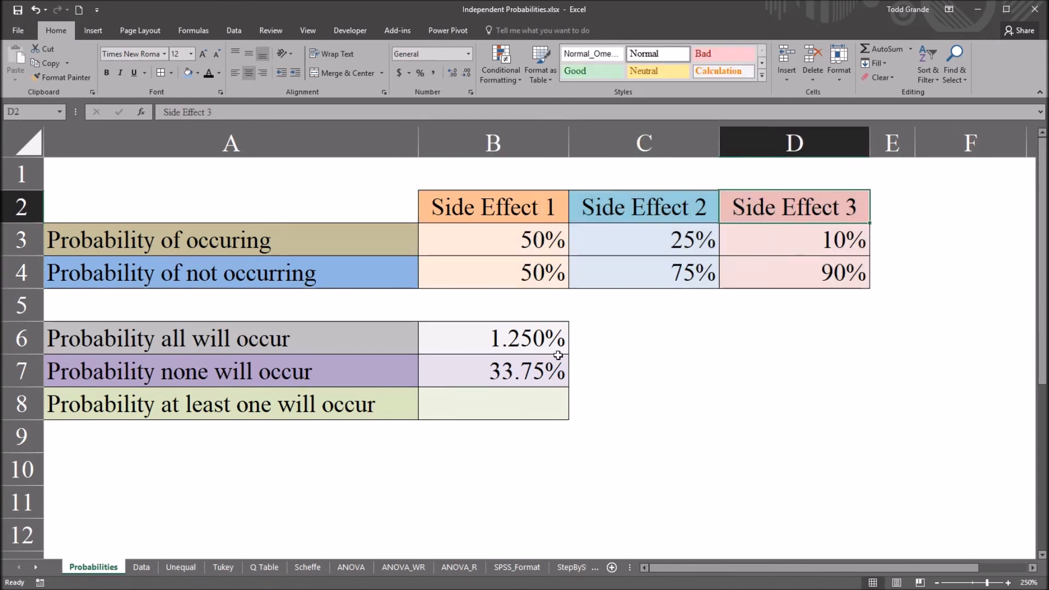
{"action": "left_click", "coordinate": [493, 403]}
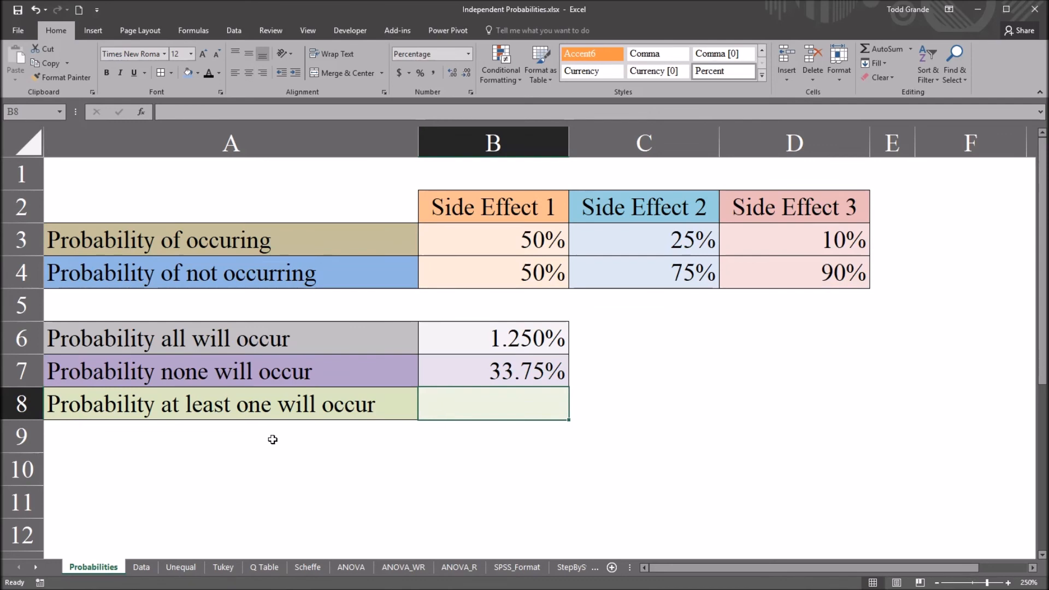
{"action": "mouse_move", "coordinate": [250, 427]}
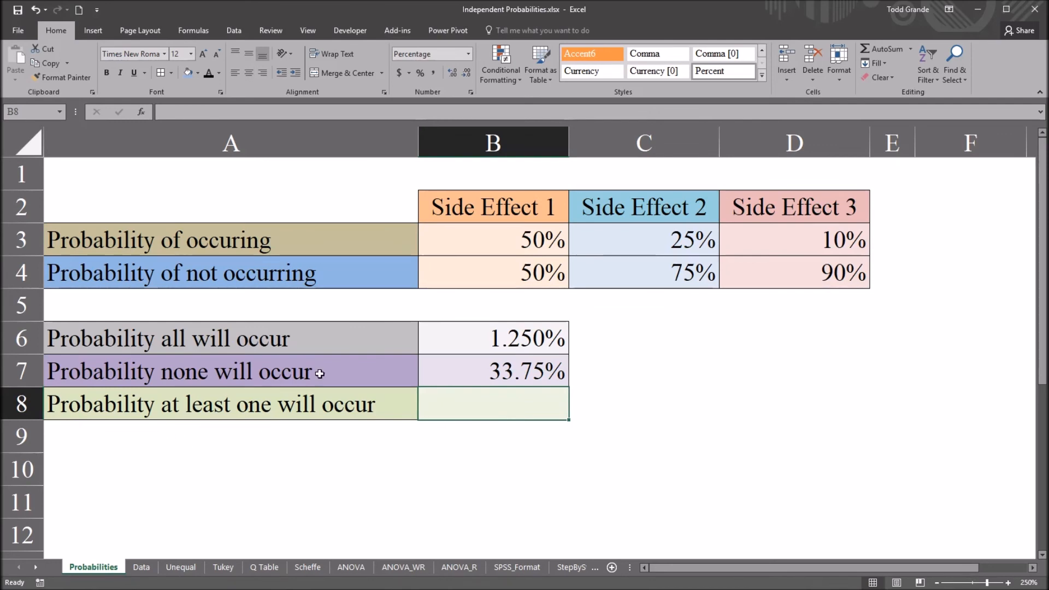
{"action": "left_click", "coordinate": [493, 206]}
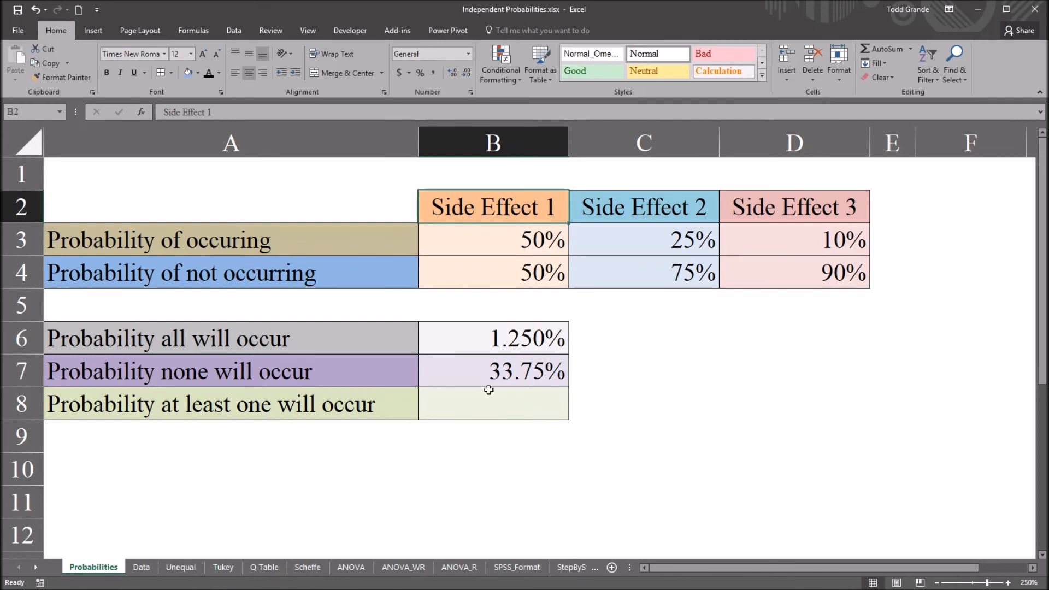
{"action": "left_click", "coordinate": [493, 403]}
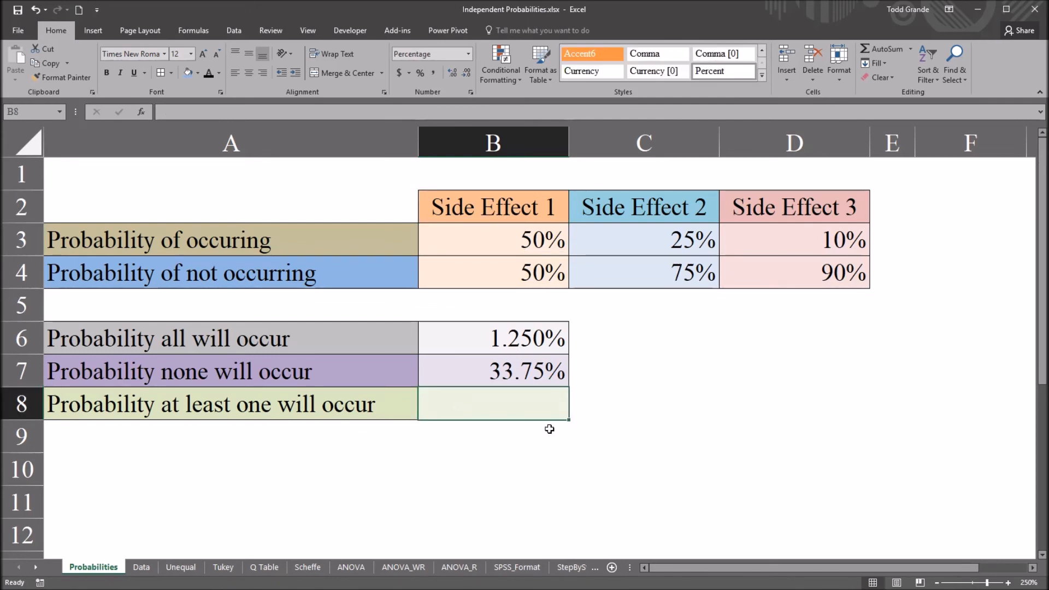
{"action": "mouse_move", "coordinate": [626, 454]}
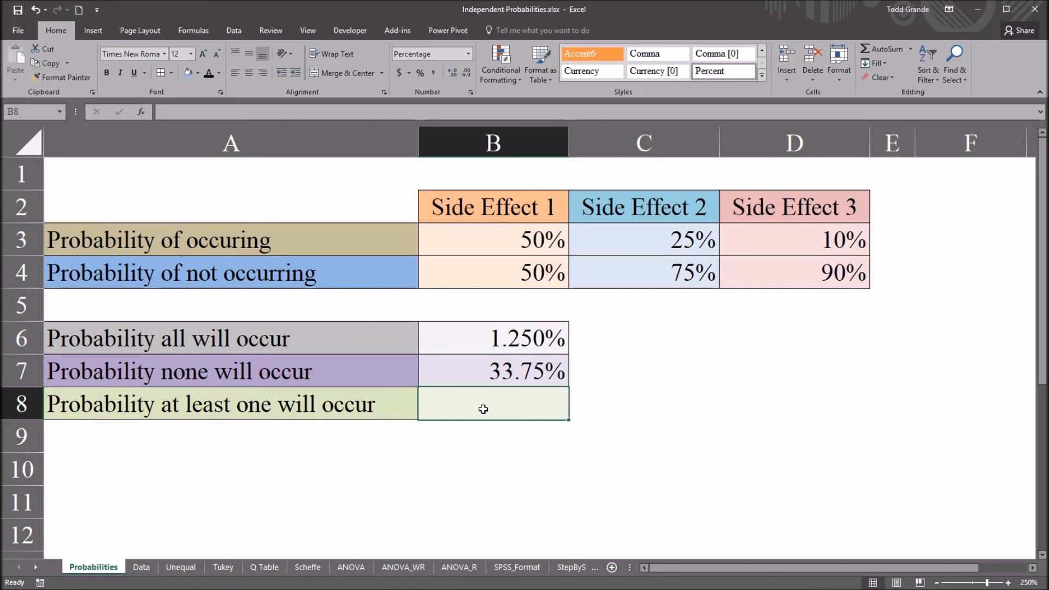
Enter =1-B7 in B8, giving a 66.25% at-least-one probability.
{"action": "type", "text": "="}
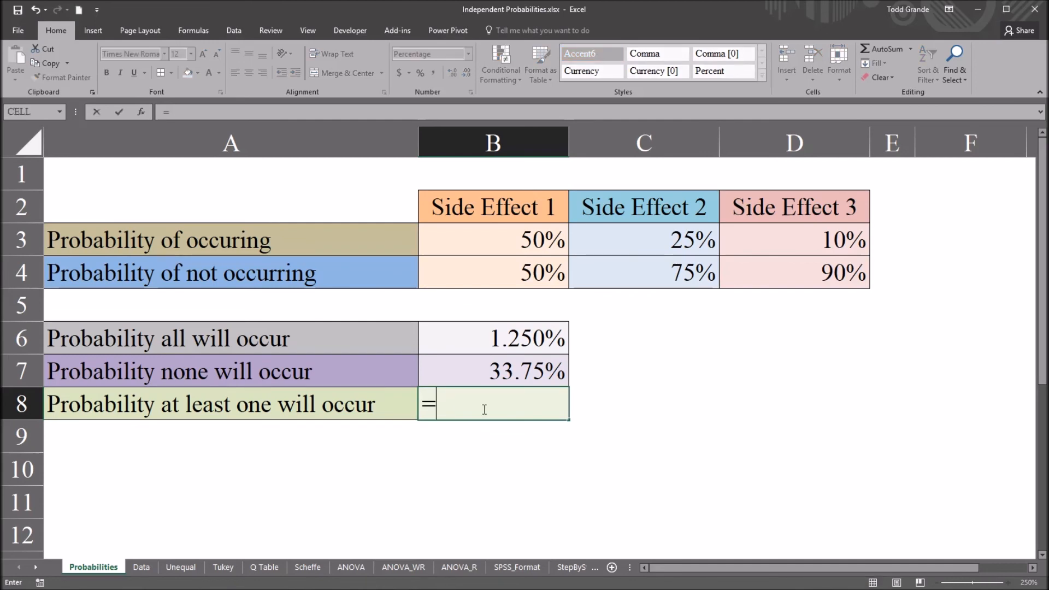
{"action": "type", "text": "1-"}
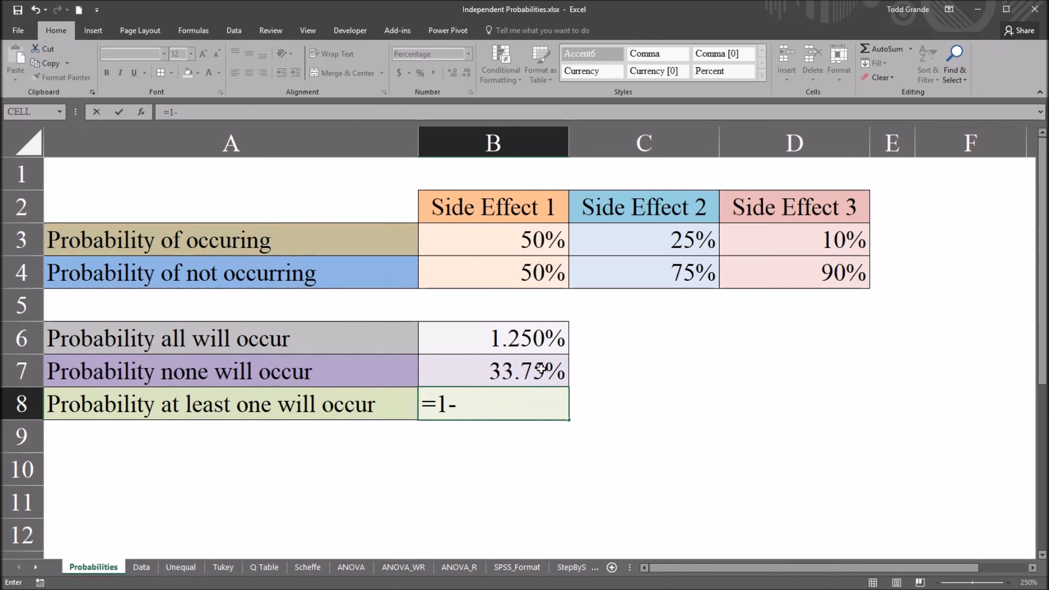
{"action": "left_click", "coordinate": [493, 371]}
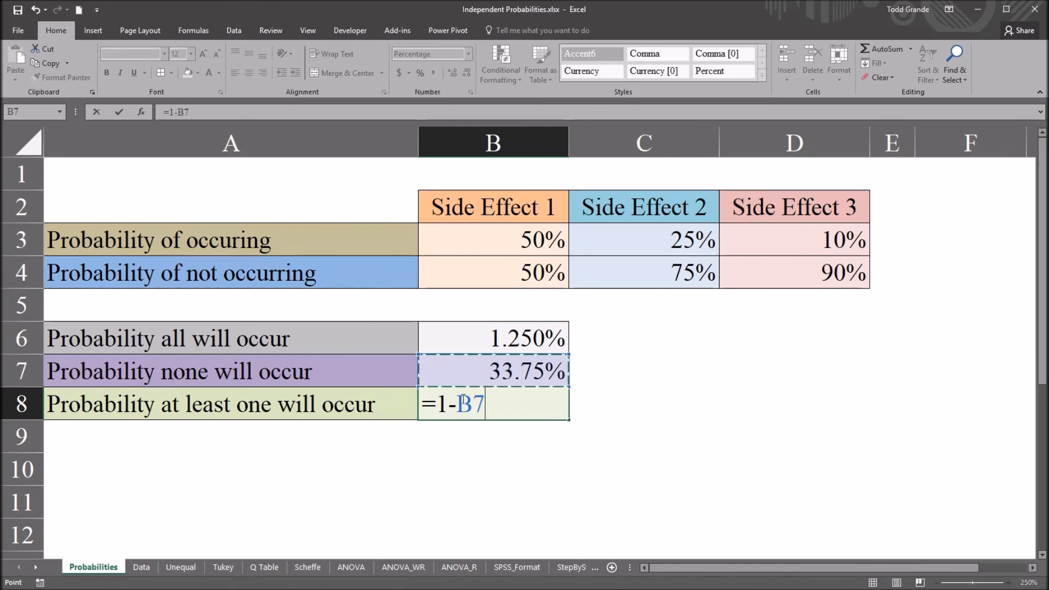
{"action": "key", "text": "Return"}
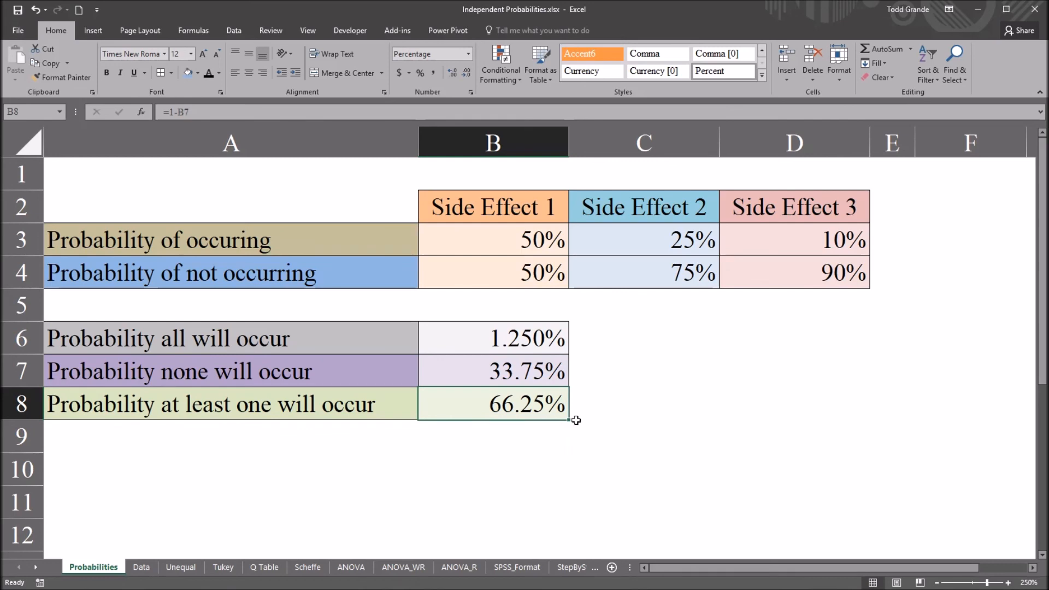
{"action": "mouse_move", "coordinate": [495, 423]}
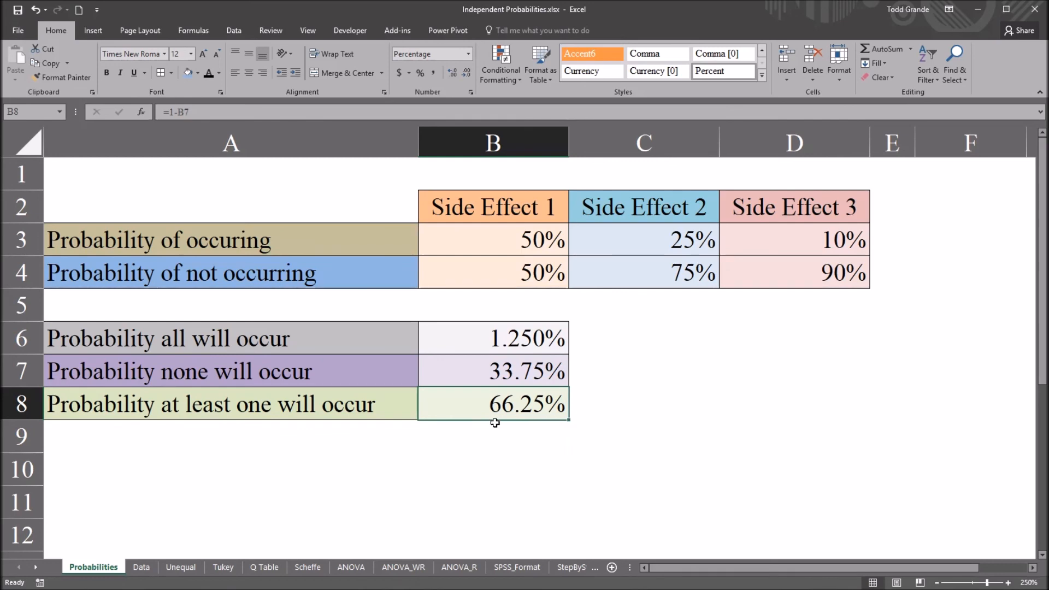
{"action": "mouse_move", "coordinate": [495, 334]}
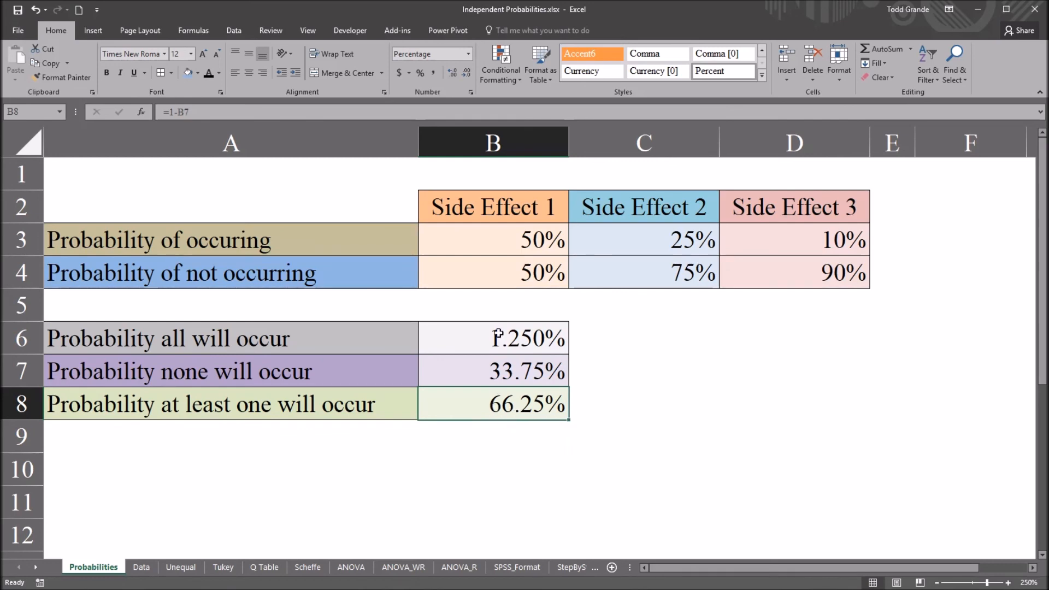
{"action": "left_click", "coordinate": [643, 207]}
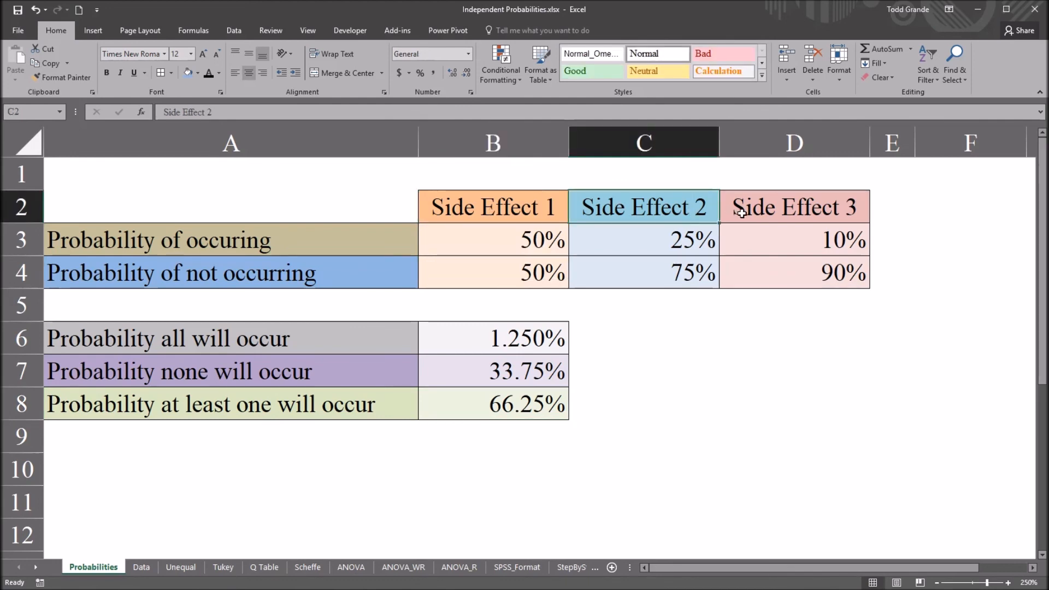
{"action": "left_click", "coordinate": [794, 206]}
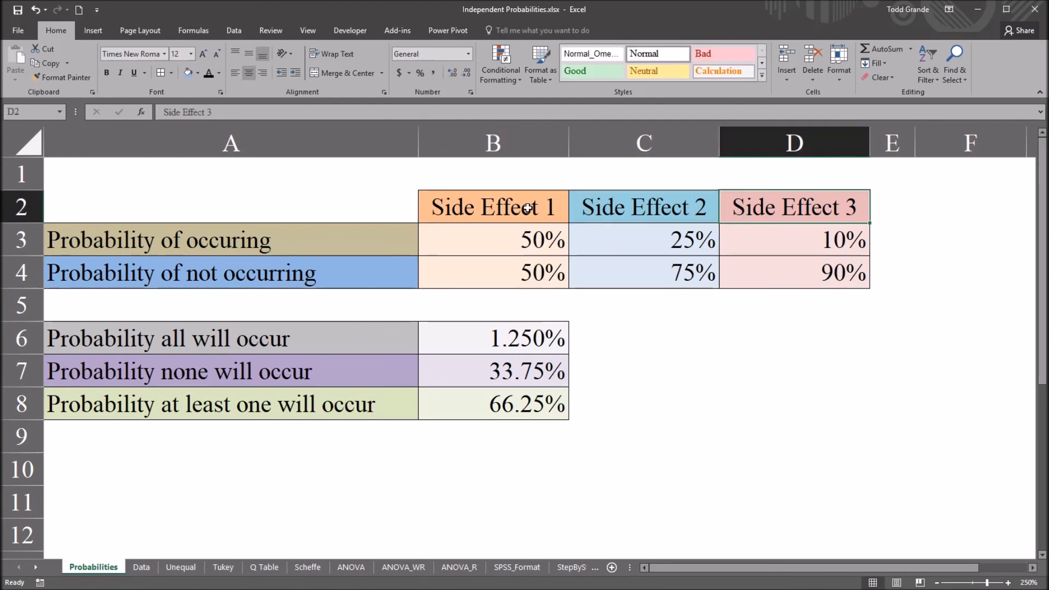
{"action": "left_click", "coordinate": [492, 207]}
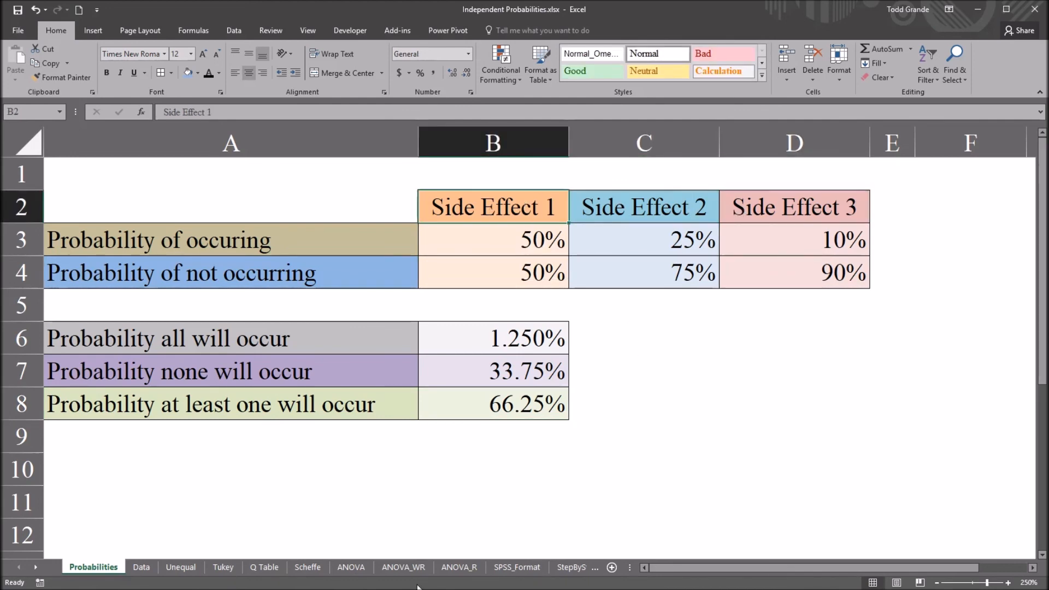